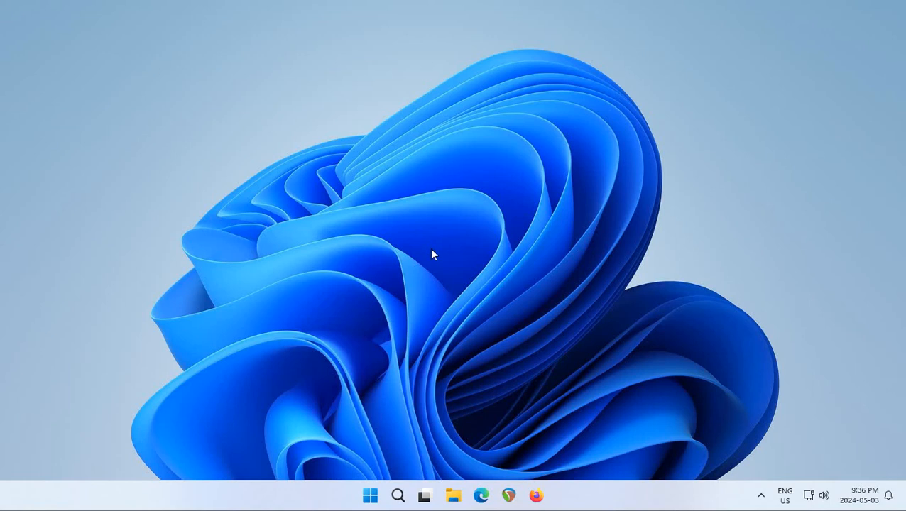
mouse_move(440, 251)
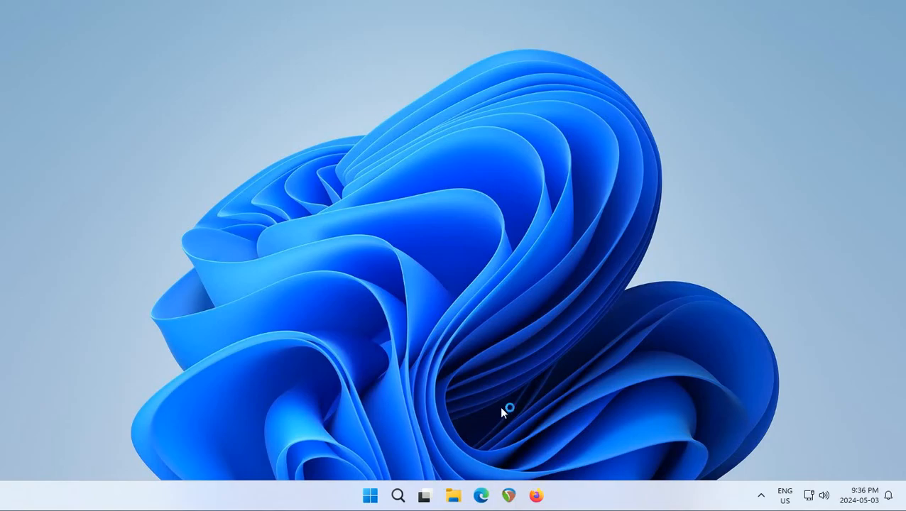
- Launch Microsoft Edge from the taskbar
left_click(481, 496)
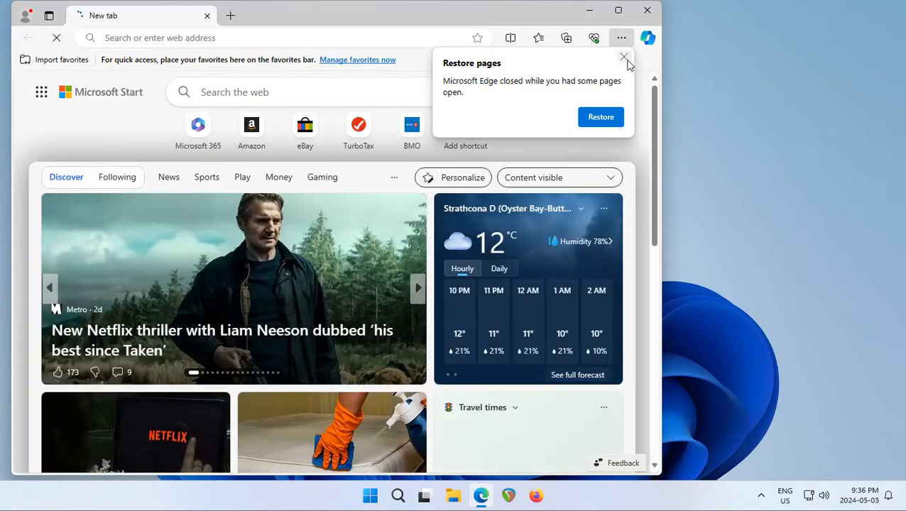
- Dismiss the restore-pages prompt, go to google.com, and close the sign-in card
left_click(625, 57)
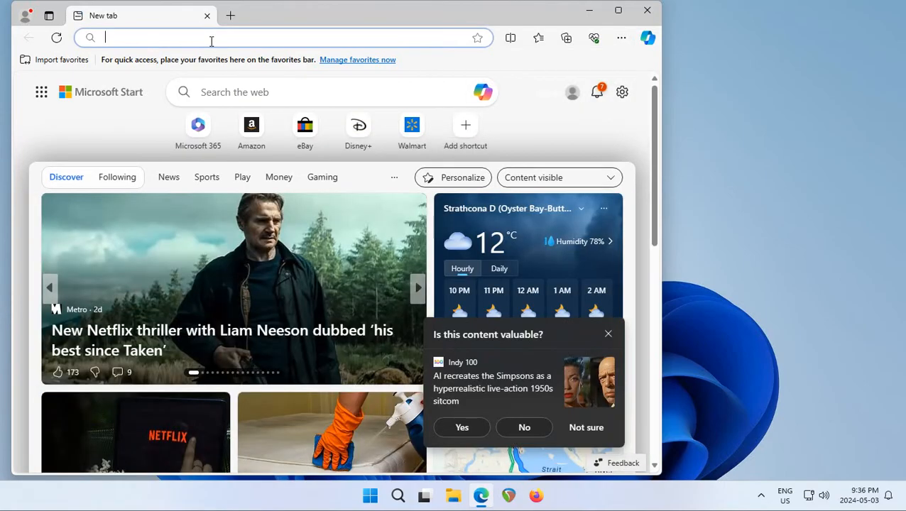
type("google.com")
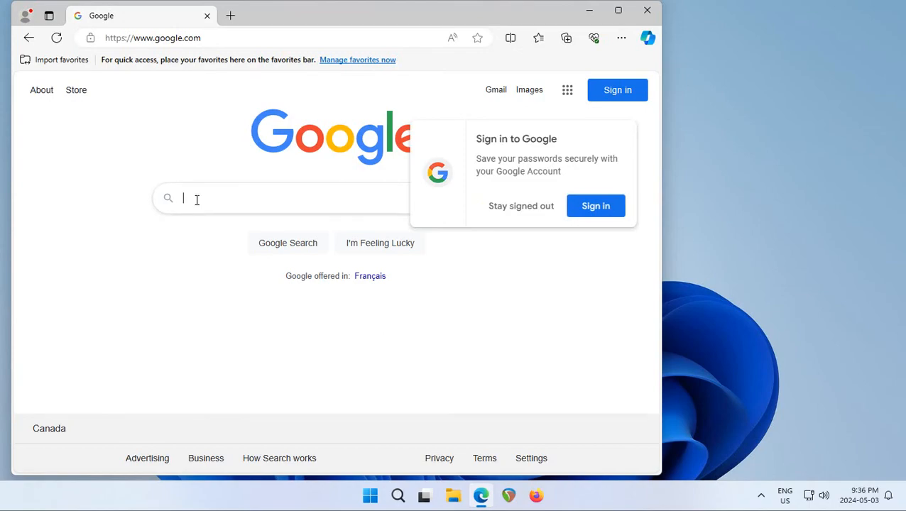
left_click(521, 206)
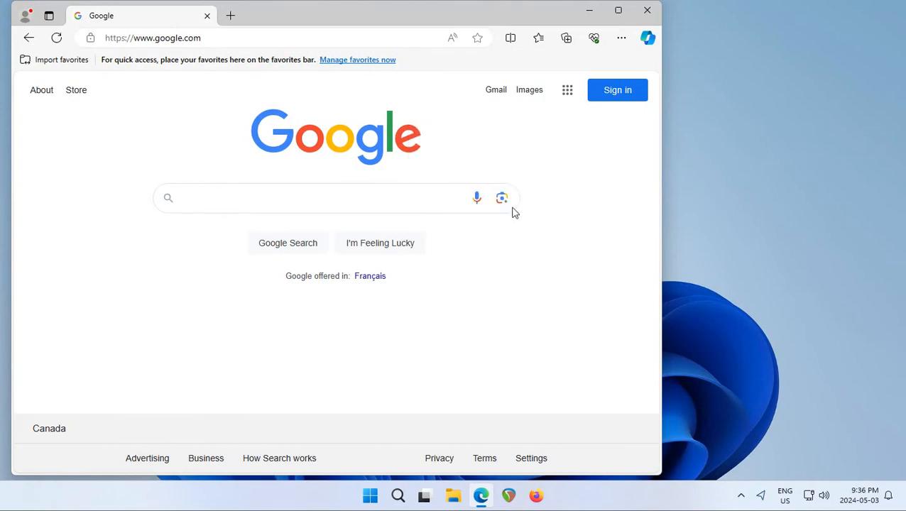
- Search Google for 'chrome'
left_click(320, 198)
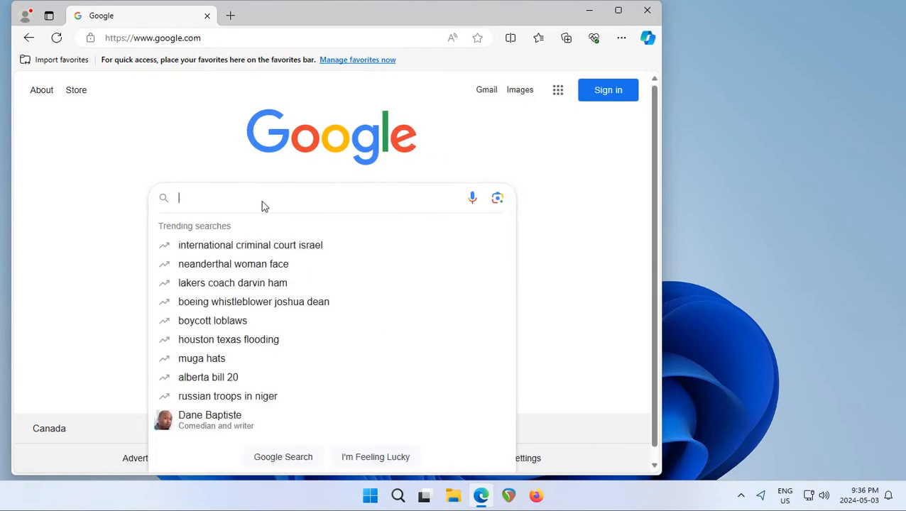
type("ch")
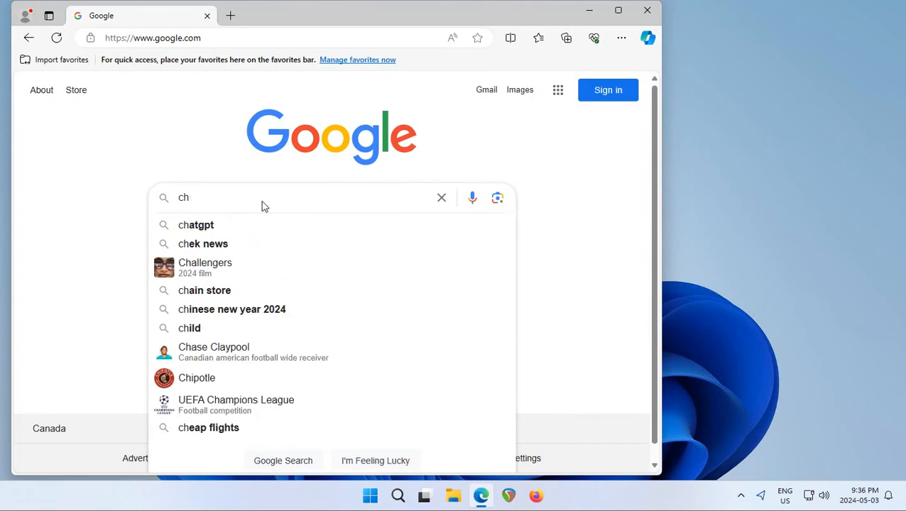
type("chrome")
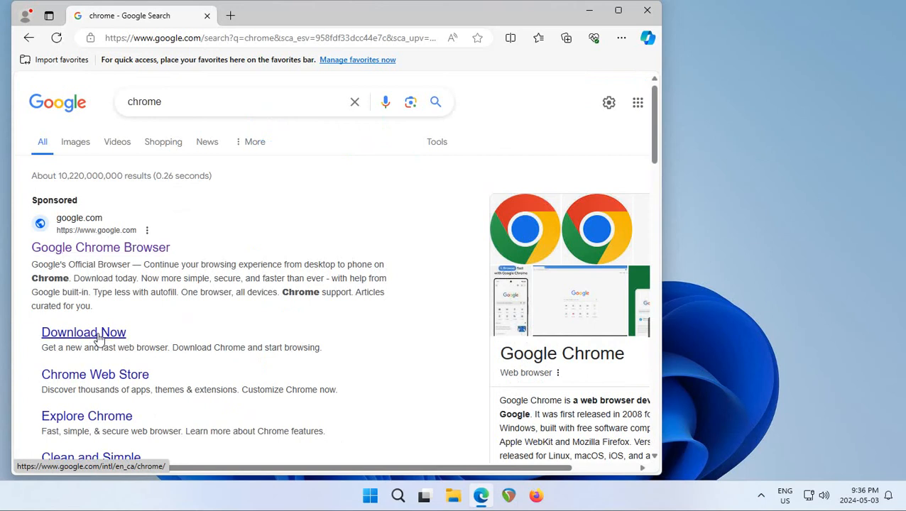
- Open the sponsored Chrome result and start the Chrome installer download
left_click(83, 333)
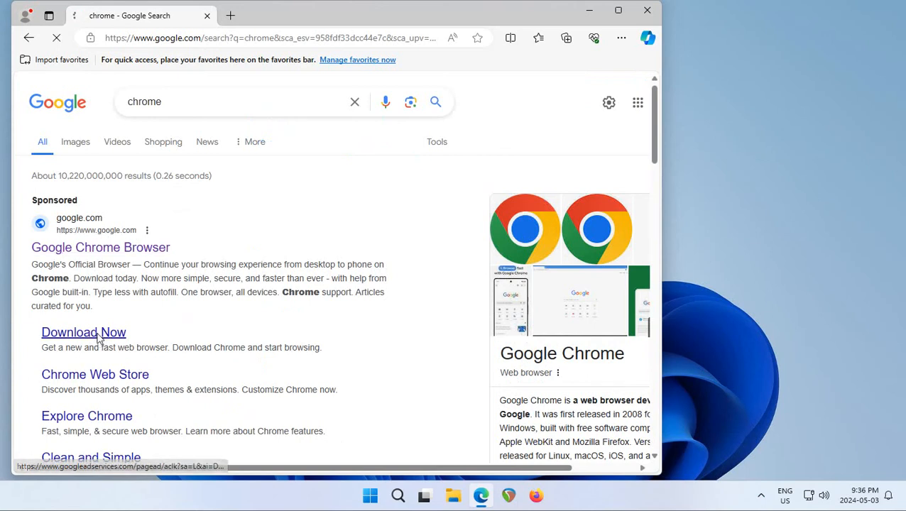
left_click(84, 333)
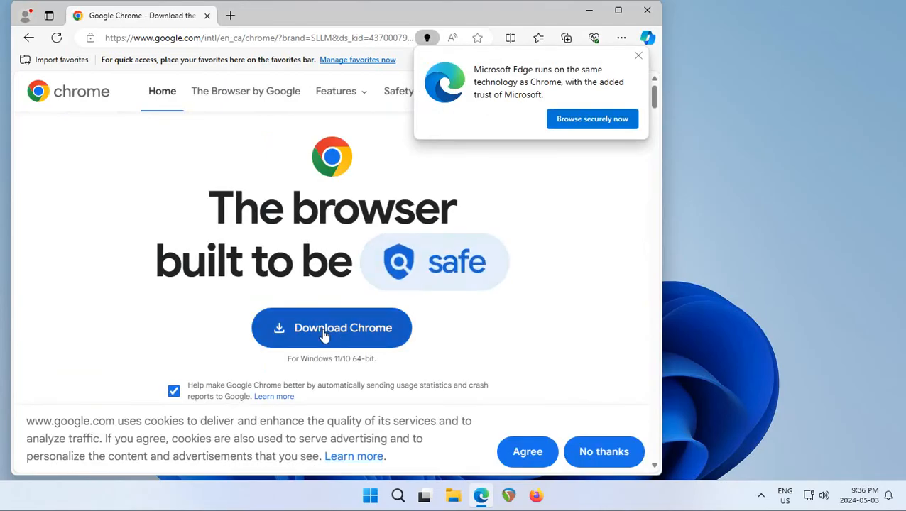
left_click(331, 328)
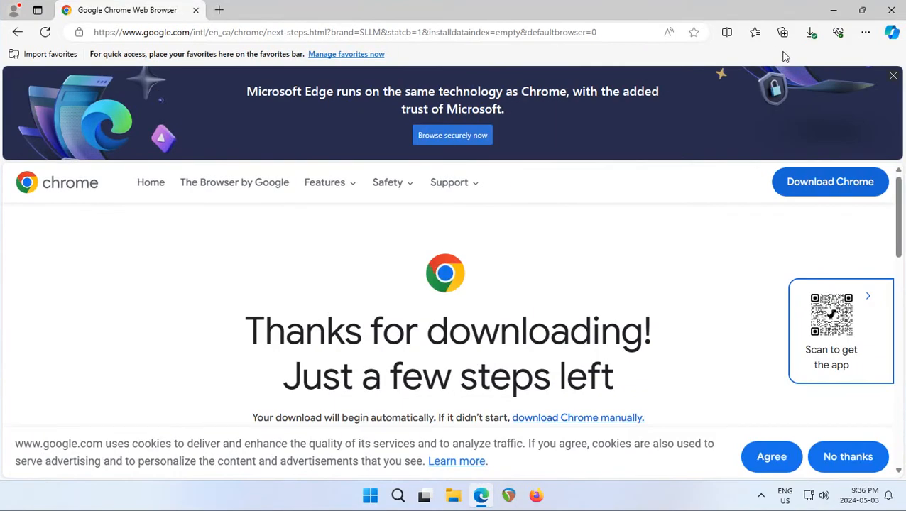
mouse_move(811, 32)
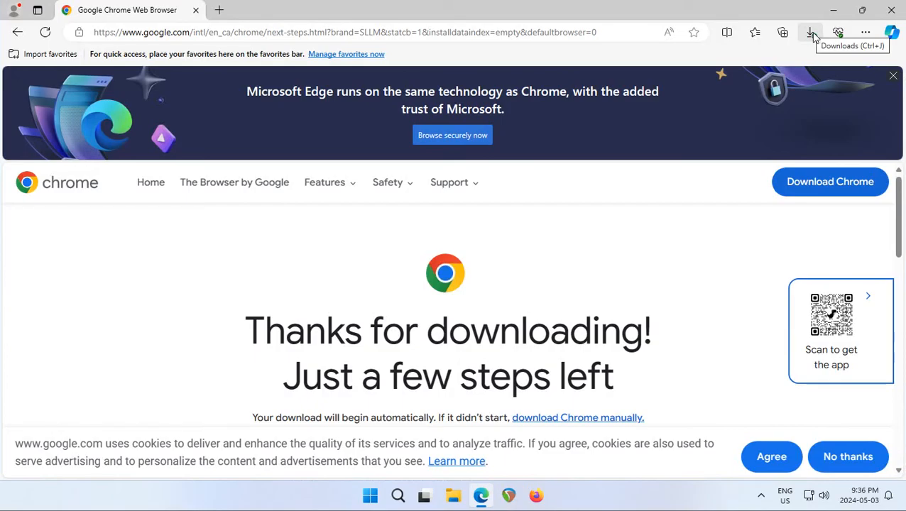
- Open ChromeSetup.exe from Edge's Downloads list
left_click(811, 32)
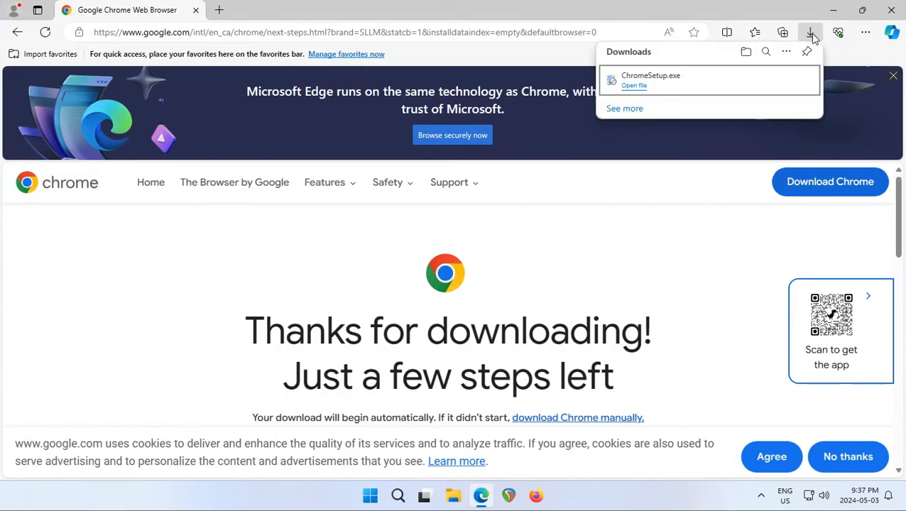
mouse_move(811, 33)
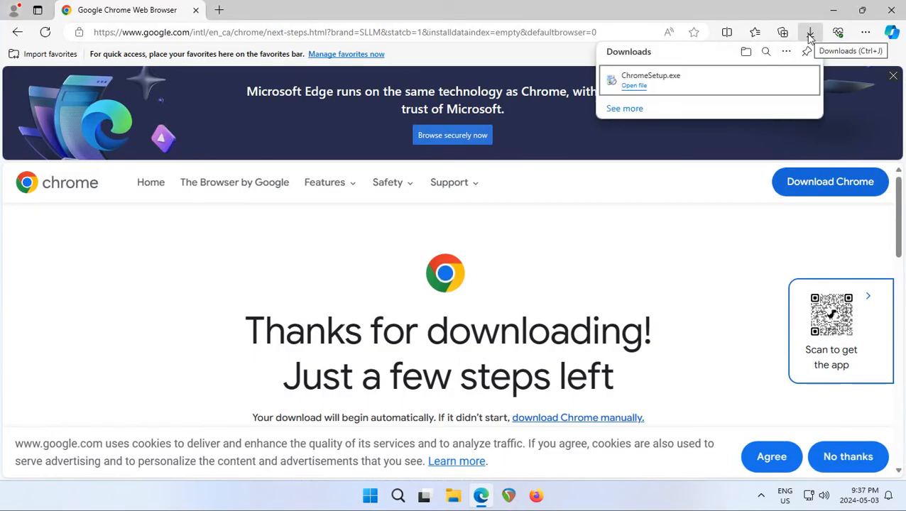
left_click(865, 32)
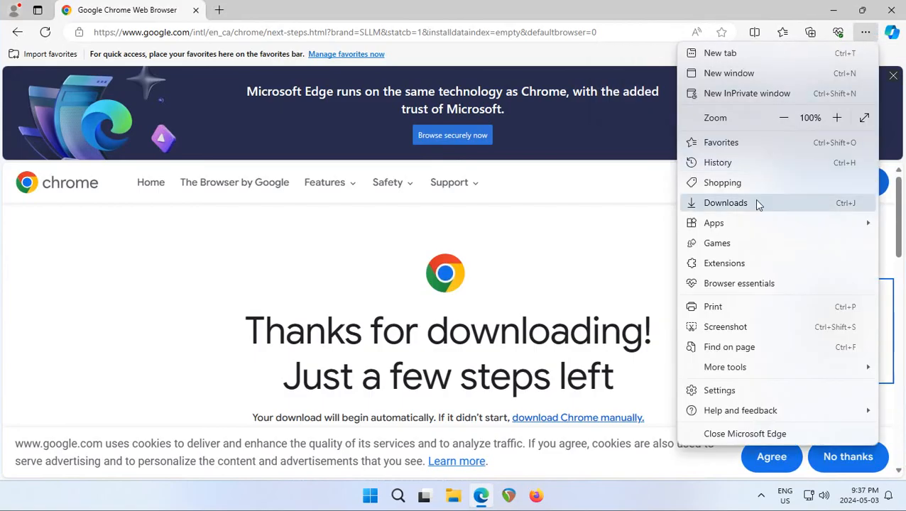
left_click(725, 202)
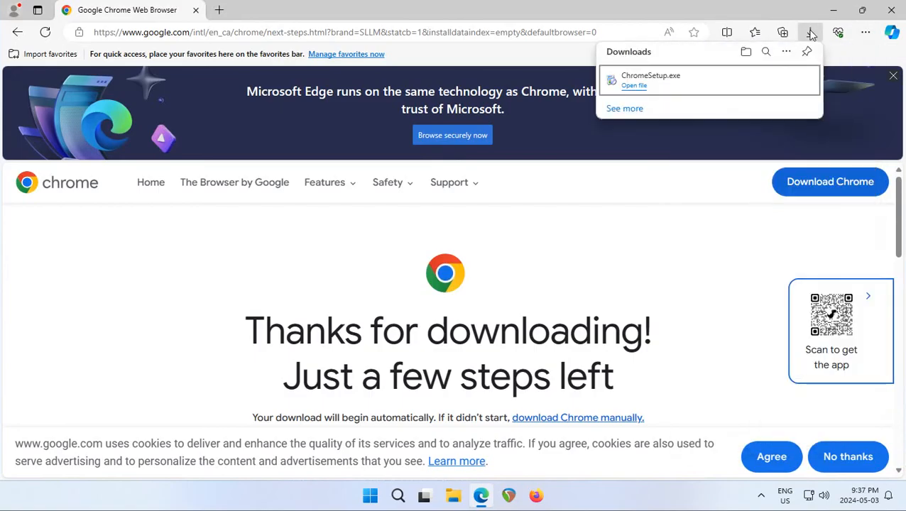
mouse_move(672, 80)
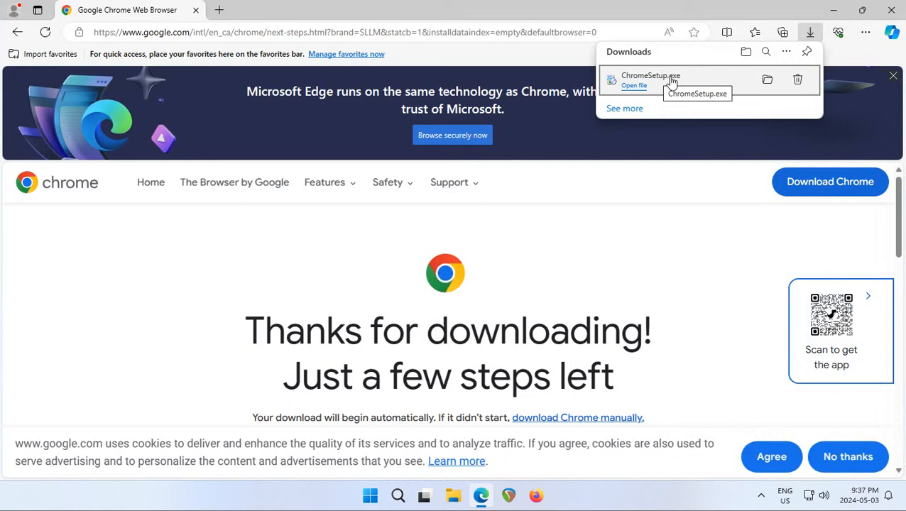
mouse_move(635, 85)
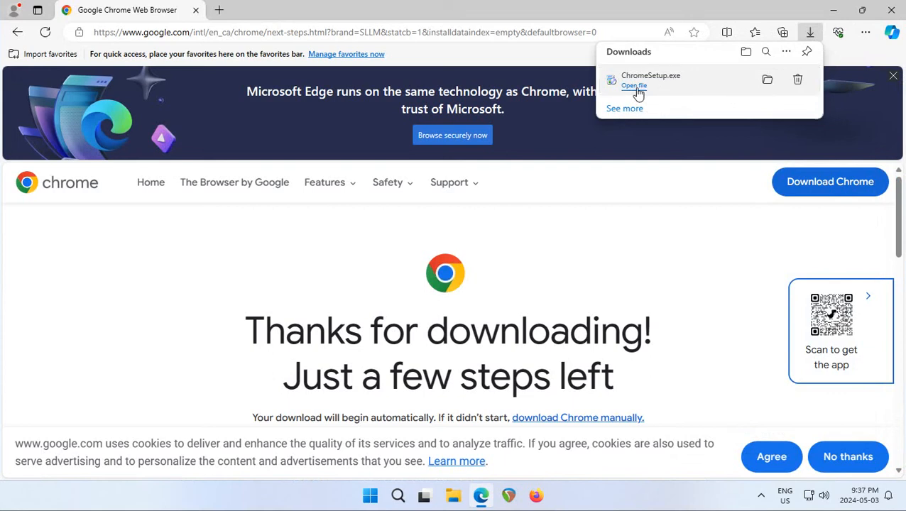
left_click(634, 85)
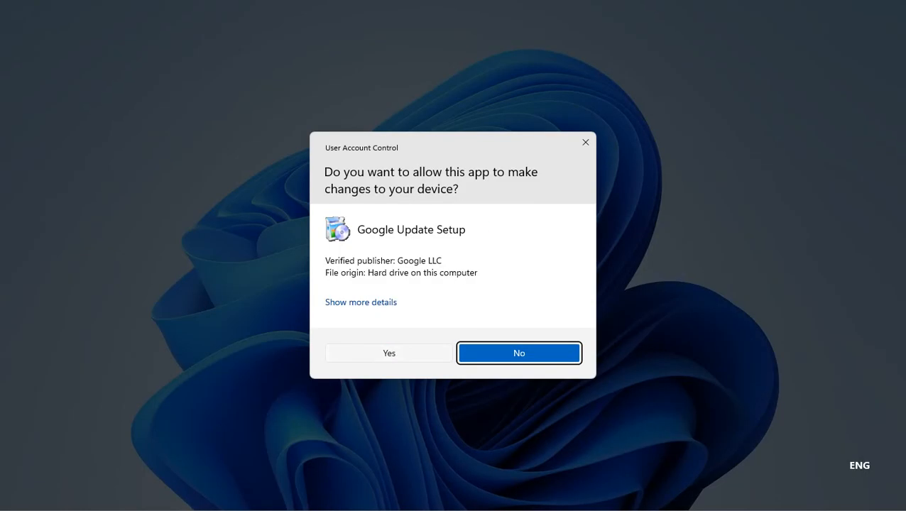
- Allow Google Update Setup in User Account Control and let Chrome install
left_click(389, 353)
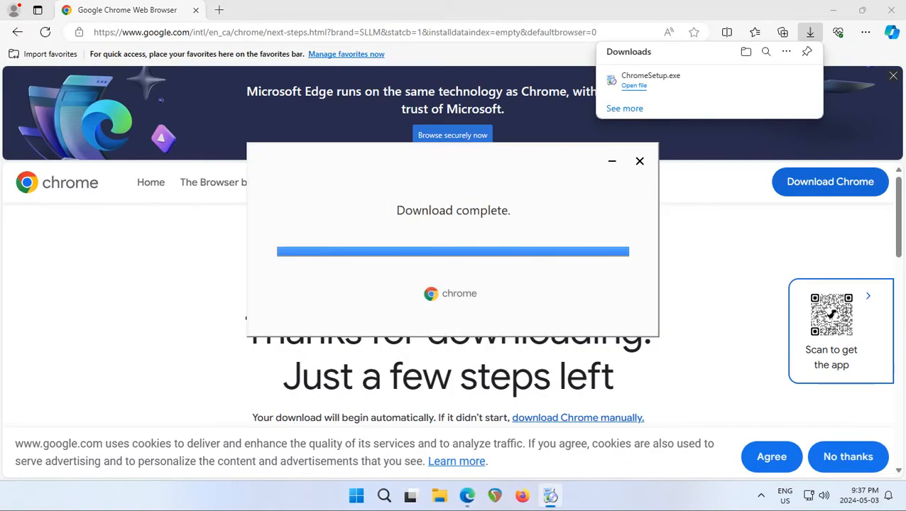
left_click(640, 161)
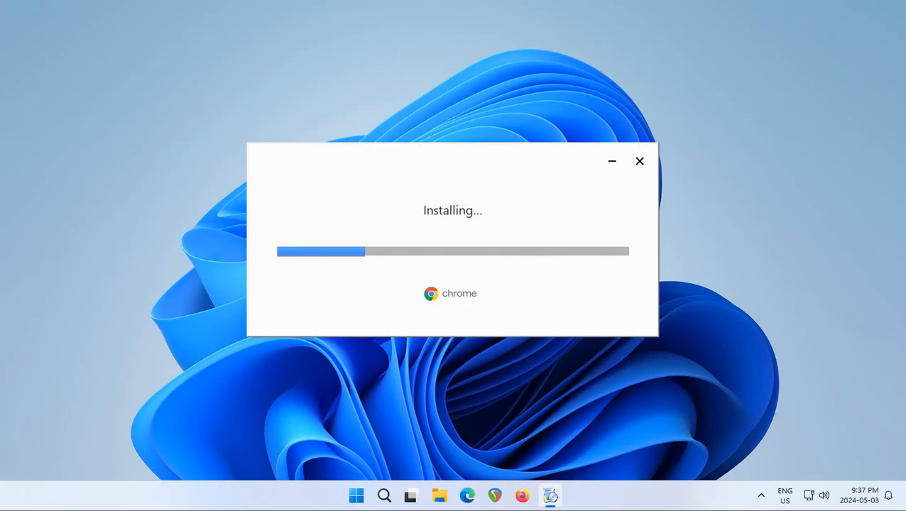
mouse_move(610, 289)
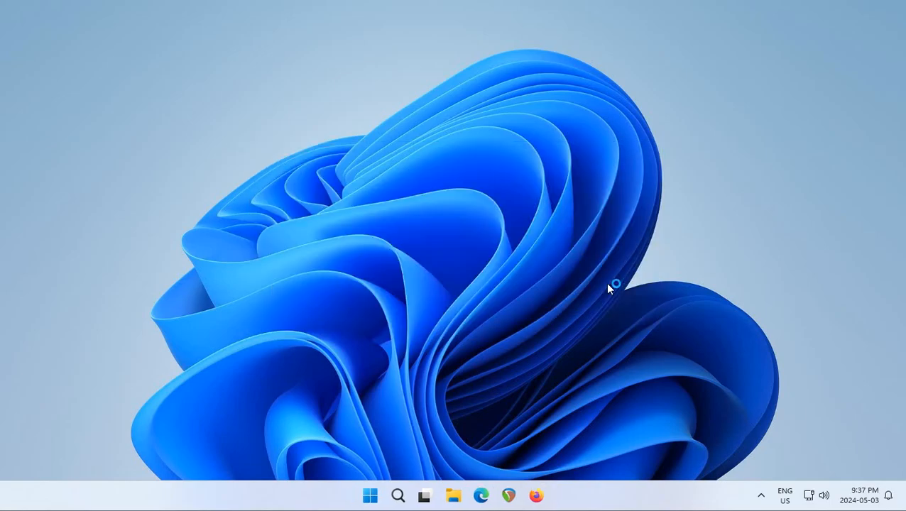
- Open Chrome, continue without signing in, and choose to make it the default browser
left_click(550, 495)
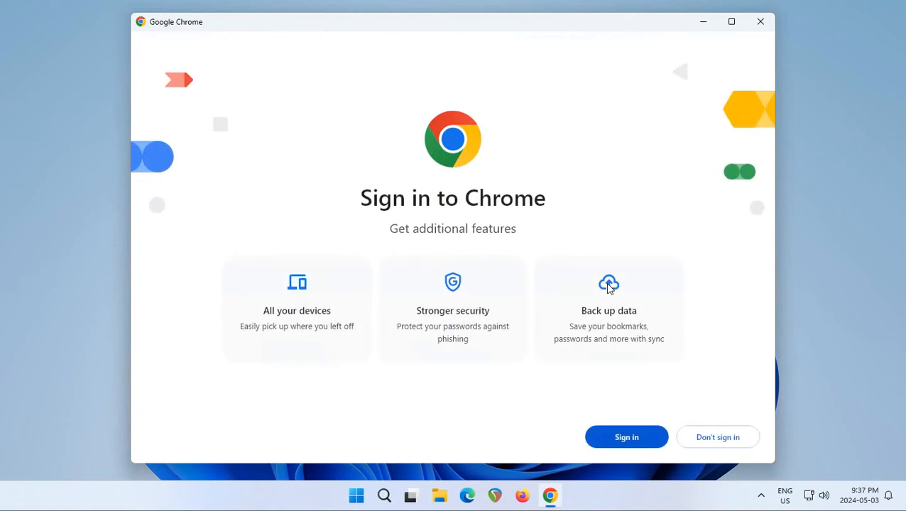
mouse_move(723, 444)
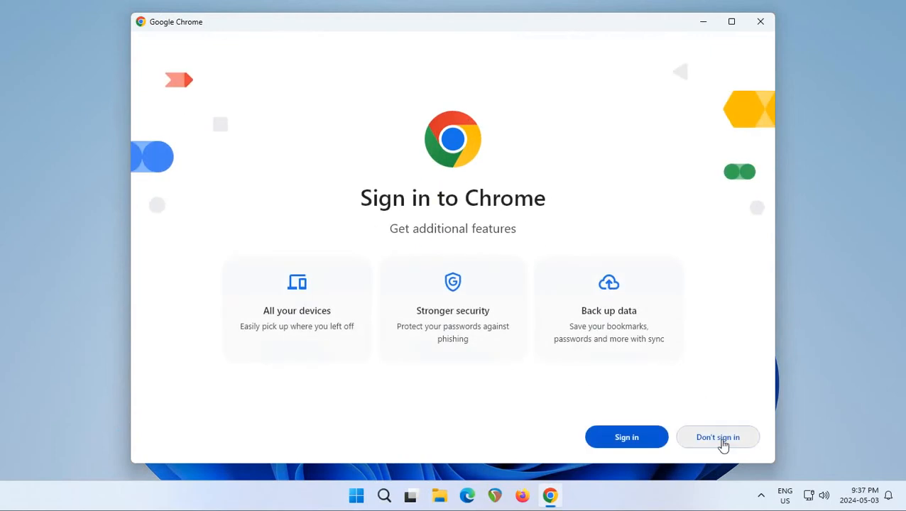
left_click(718, 436)
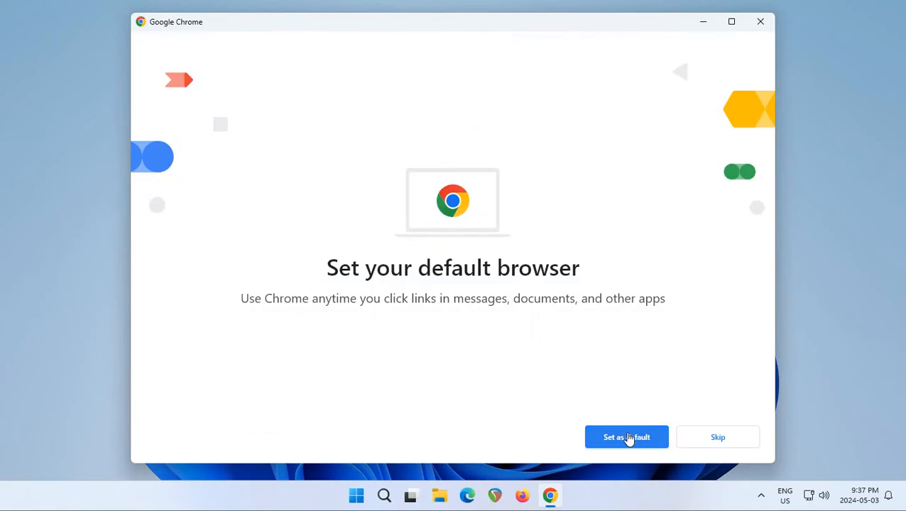
left_click(626, 437)
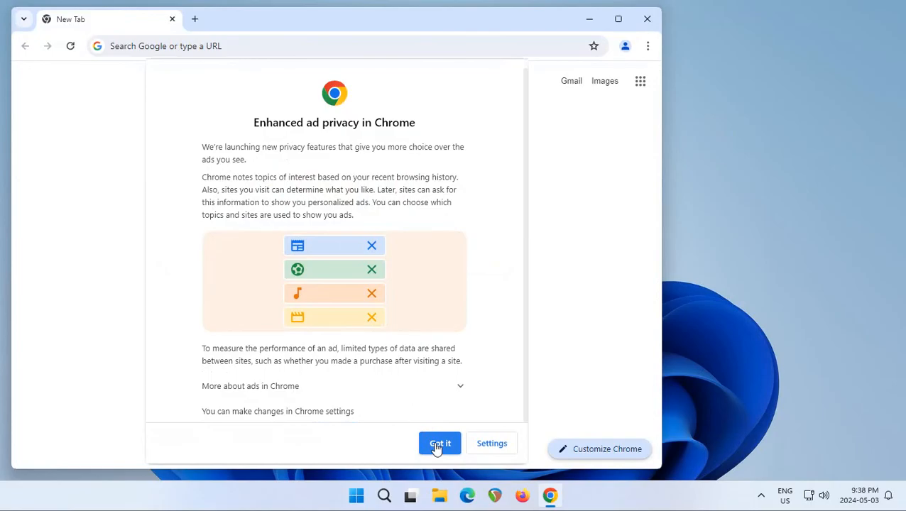
- Dismiss the ad privacy notice, maximize the window, and close Chrome
left_click(439, 443)
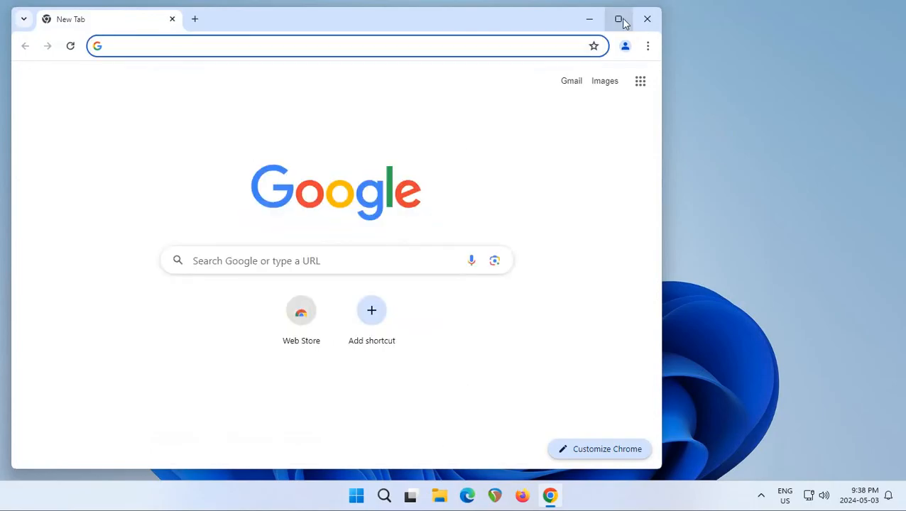
left_click(619, 20)
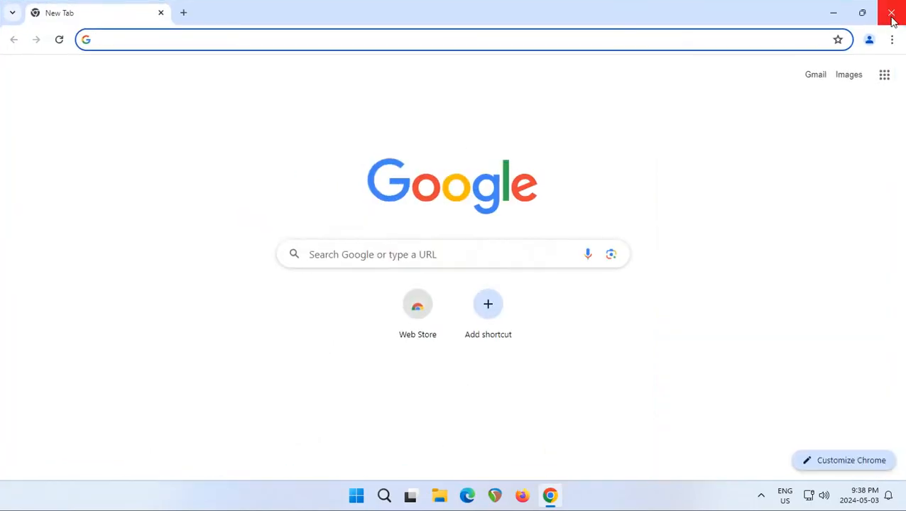
left_click(891, 13)
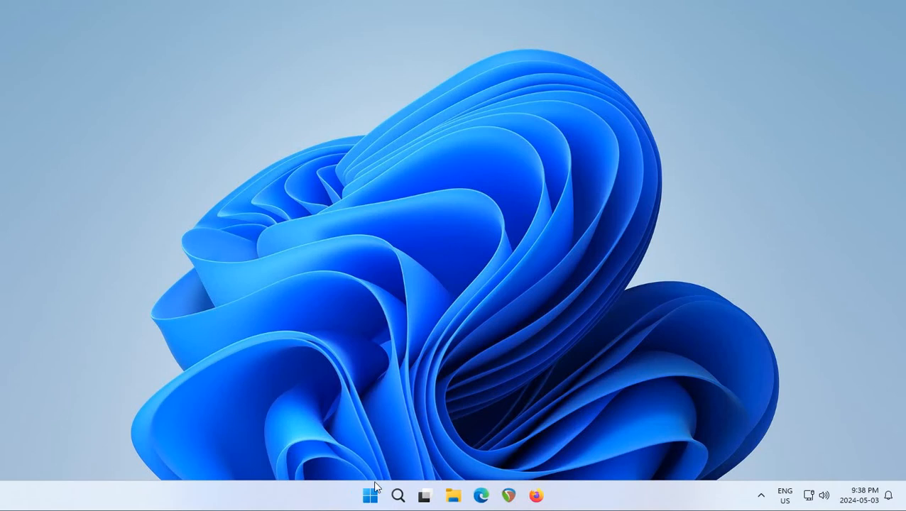
- Search the Start menu for 'default apps' to find the Default apps setting
left_click(370, 496)
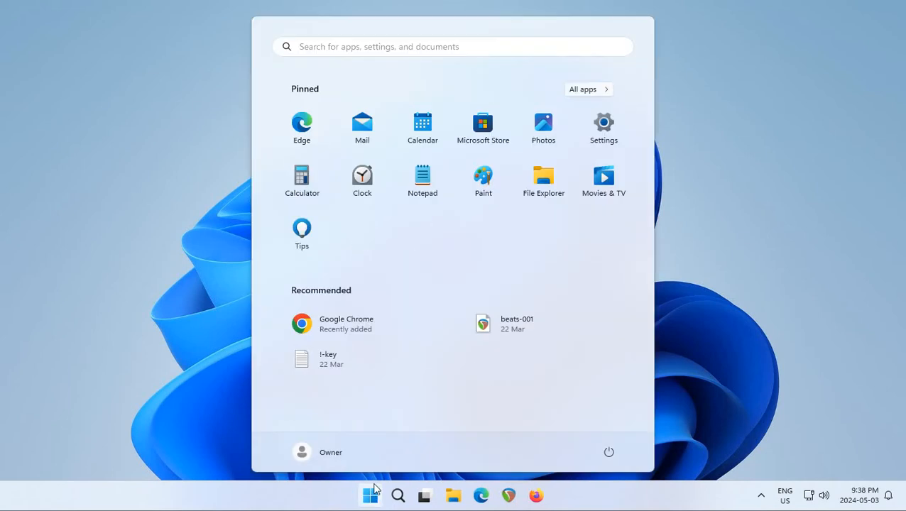
type("device Manager")
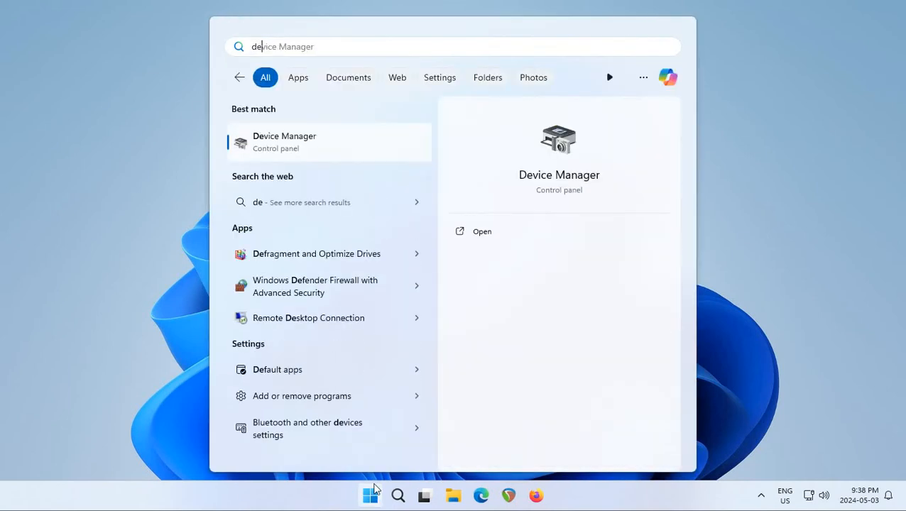
type("default apps")
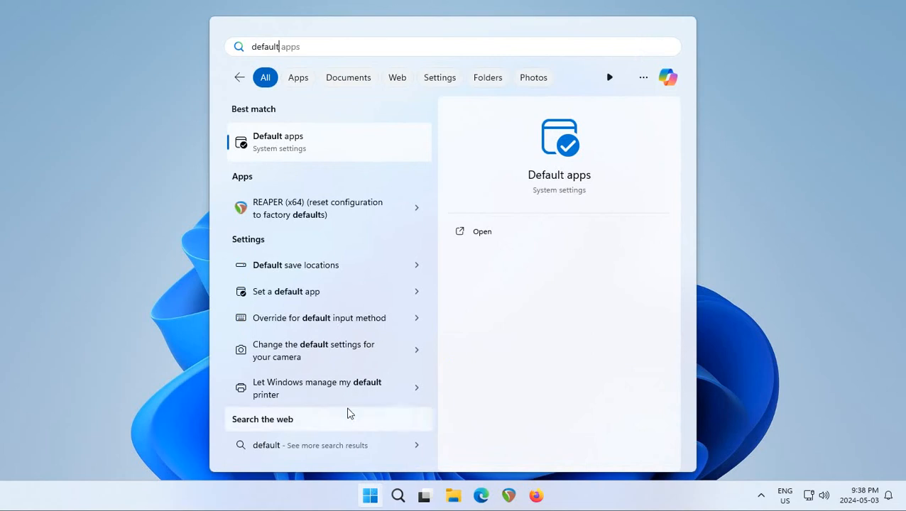
mouse_move(287, 148)
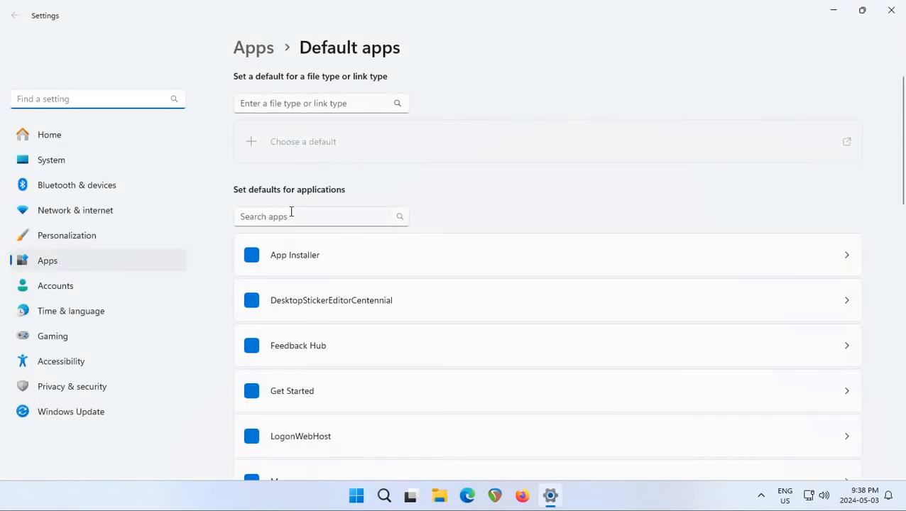
- Filter apps for 'chr', open Google Chrome, and set it as default, confirming for .htm
left_click(321, 217)
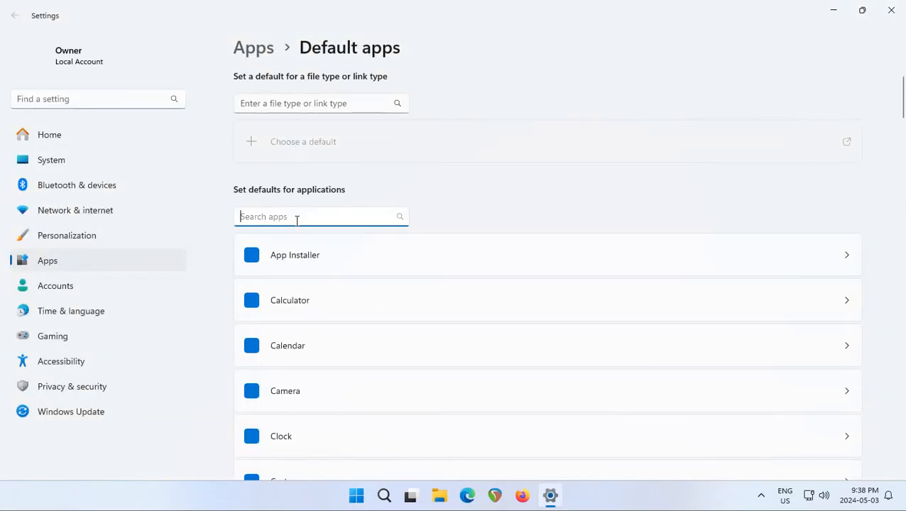
type("chrome")
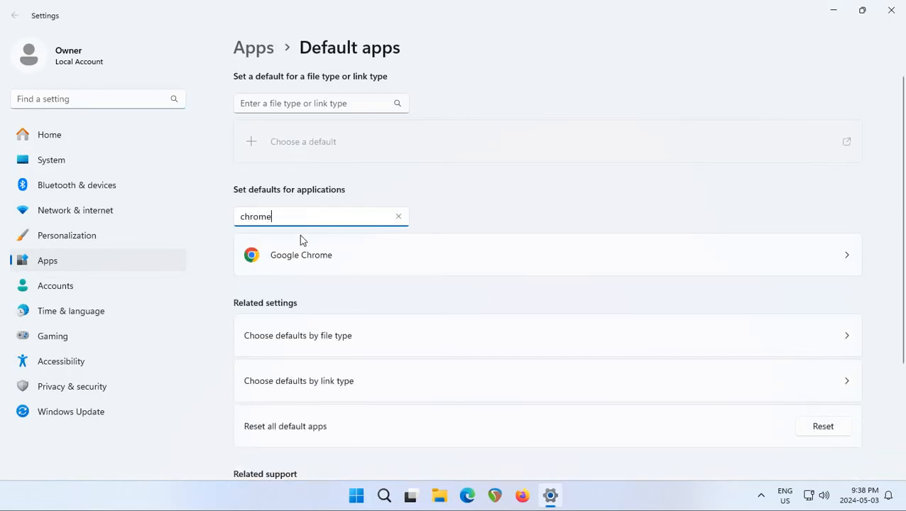
mouse_move(844, 265)
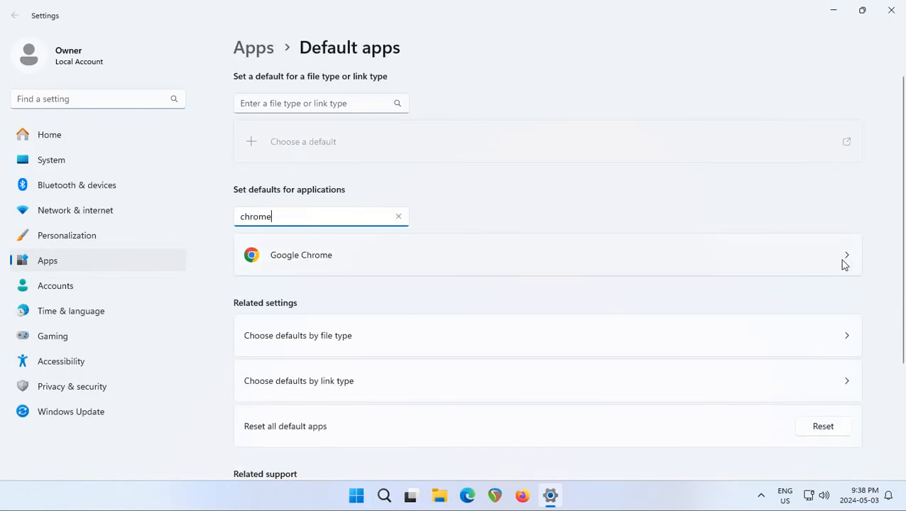
left_click(301, 255)
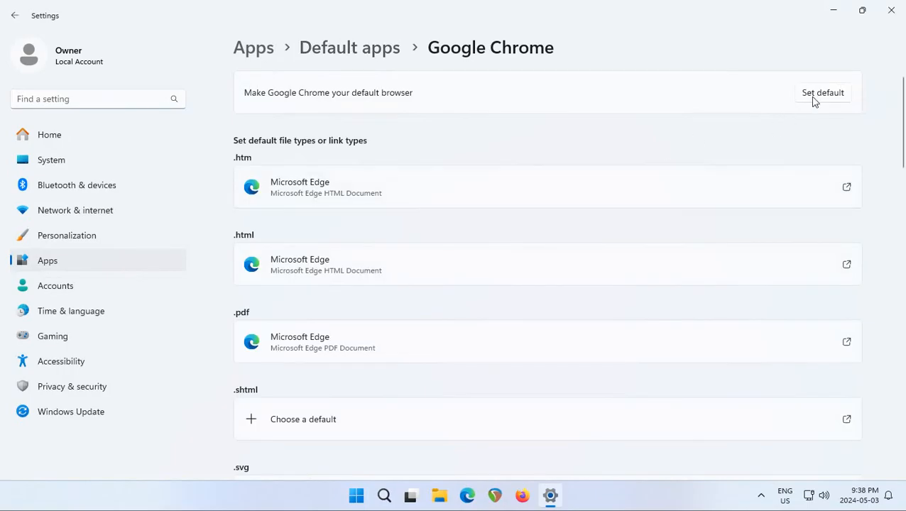
left_click(824, 93)
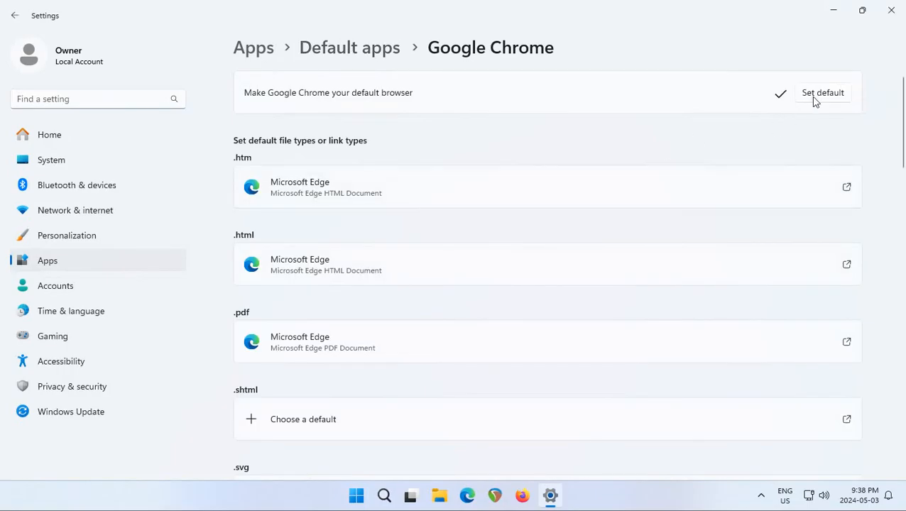
left_click(823, 92)
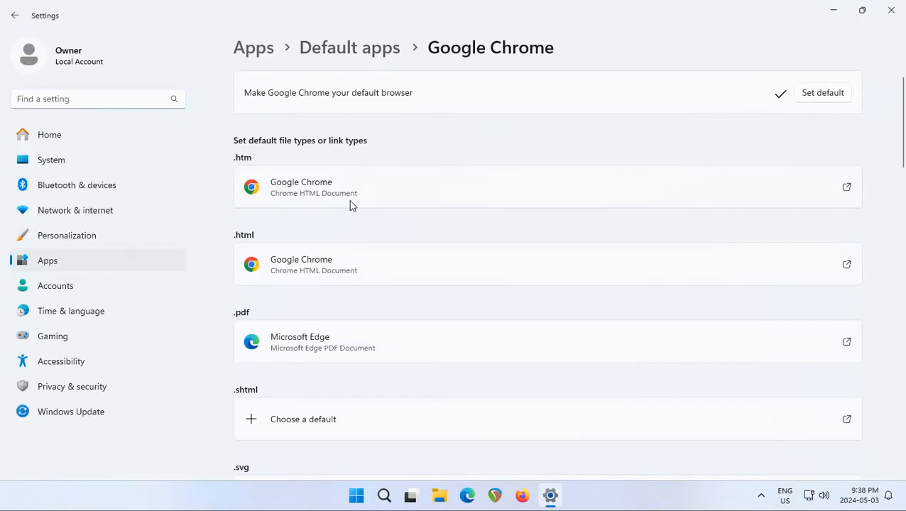
mouse_move(825, 438)
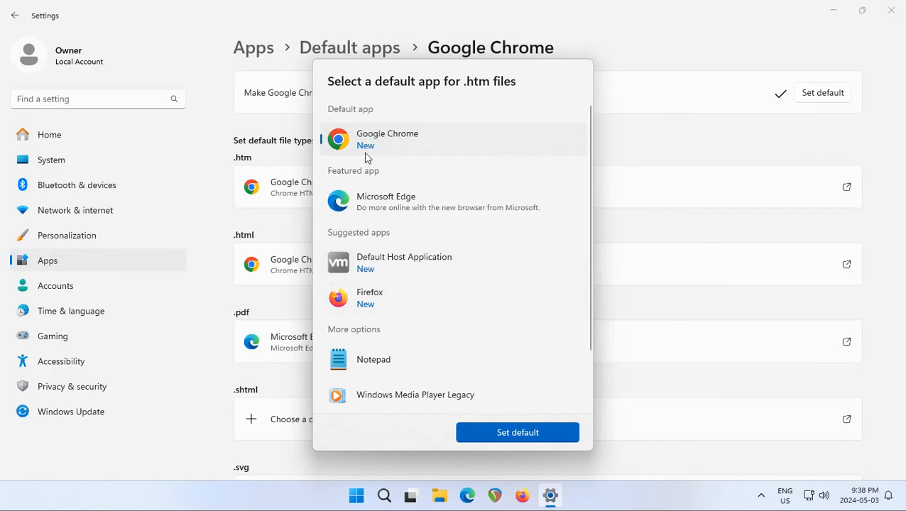
left_click(517, 432)
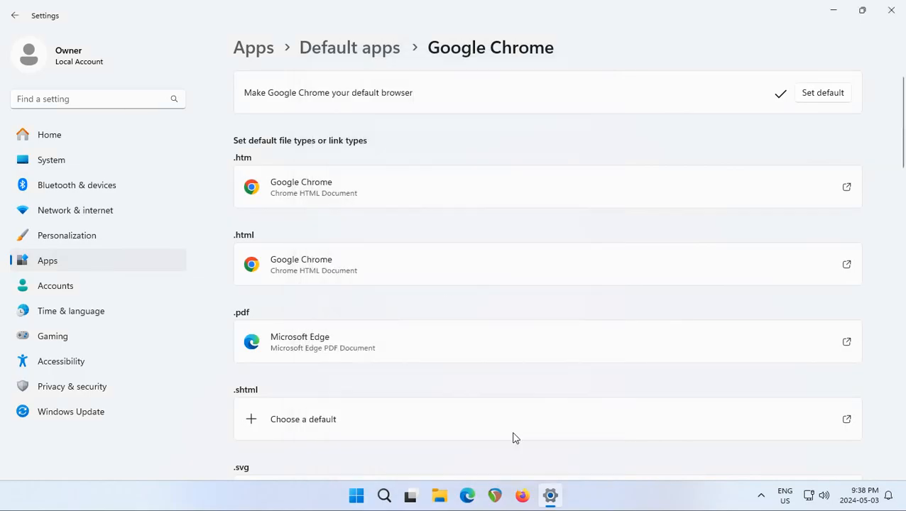
mouse_move(558, 379)
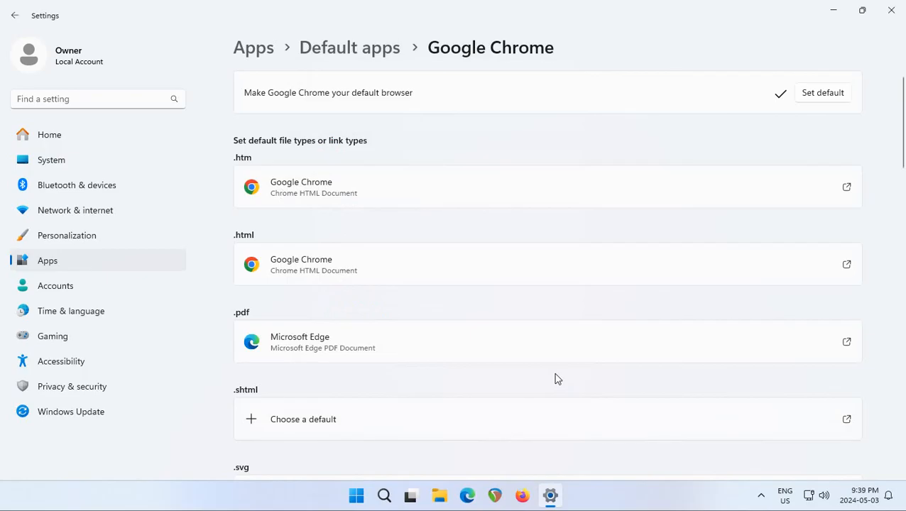
mouse_move(813, 150)
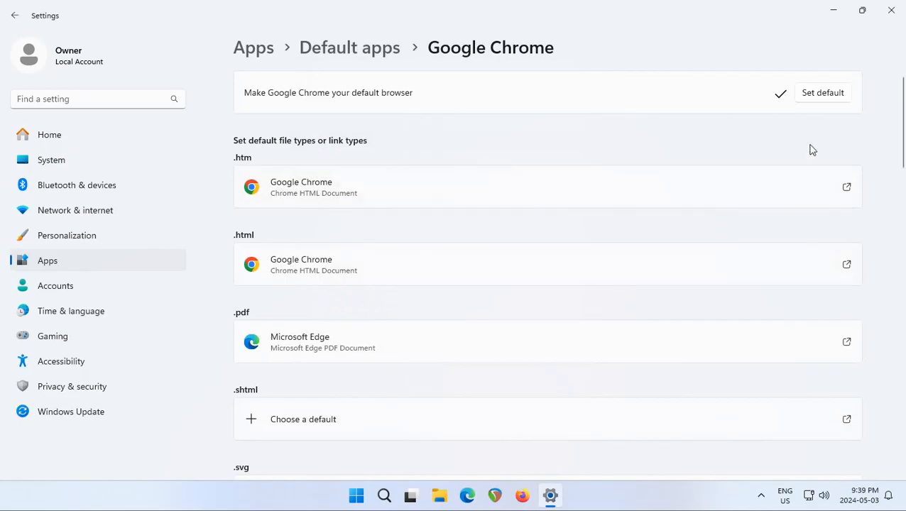
mouse_move(375, 210)
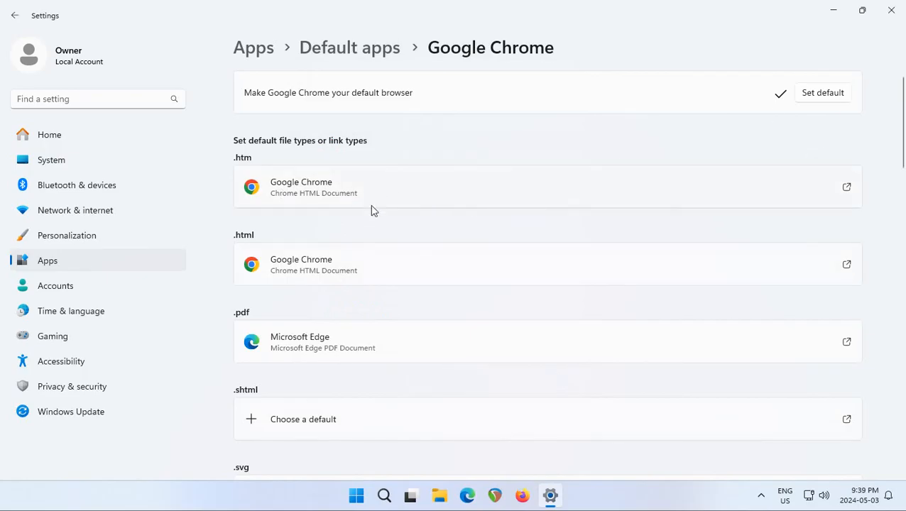
mouse_move(256, 166)
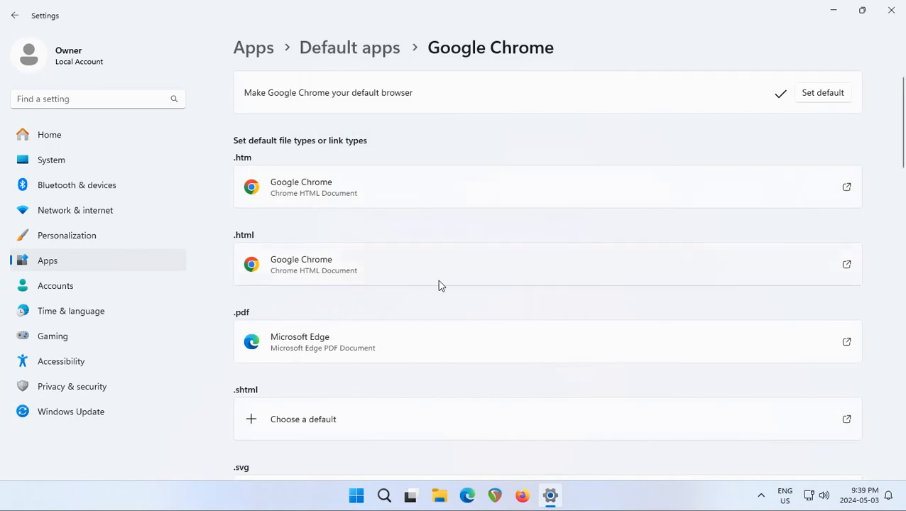
- Switch .pdf, .shtml, .svg and .webp defaults from Edge to Google Chrome
scroll("down", 3)
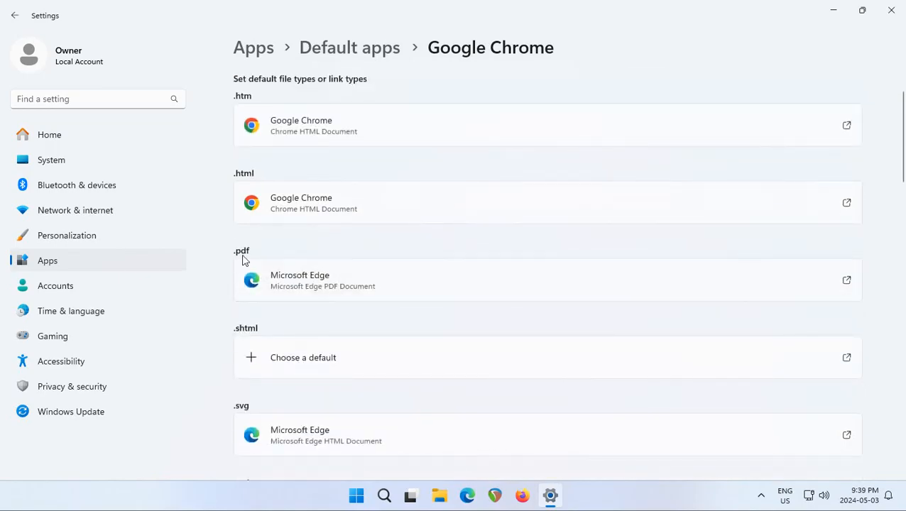
mouse_move(328, 285)
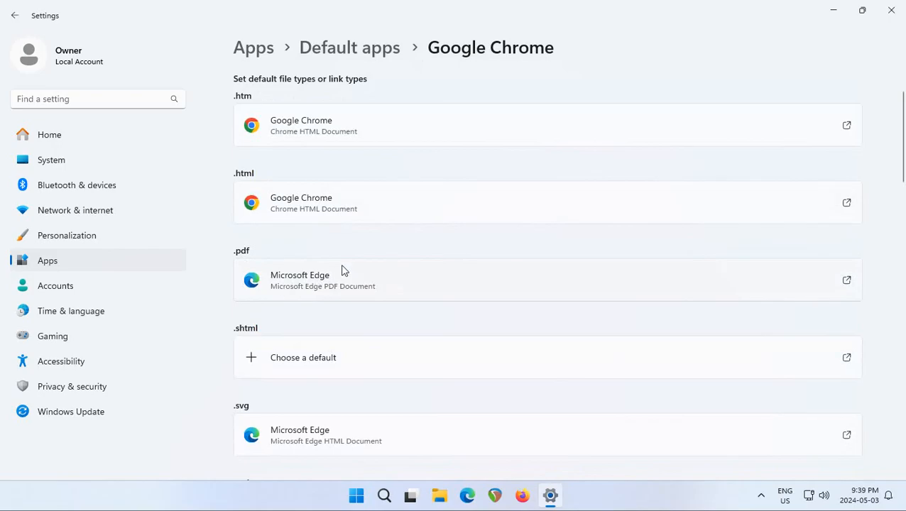
mouse_move(355, 285)
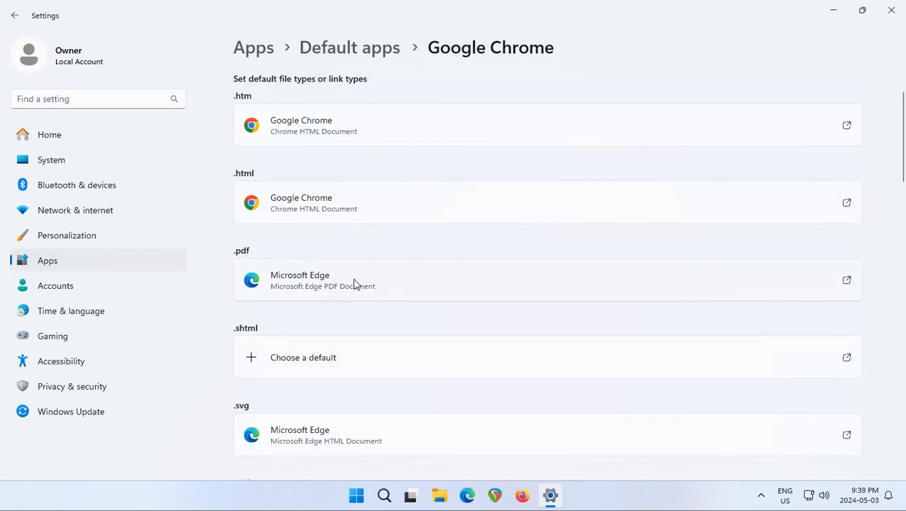
mouse_move(339, 291)
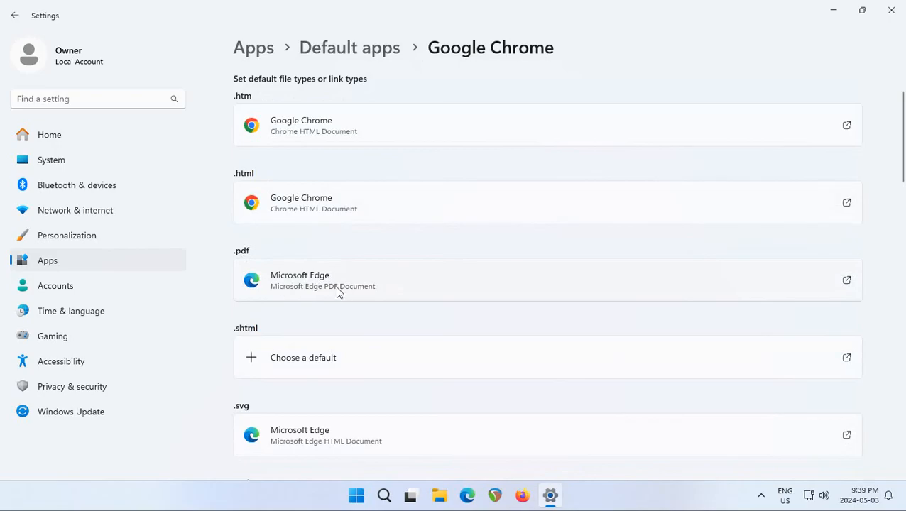
left_click(322, 280)
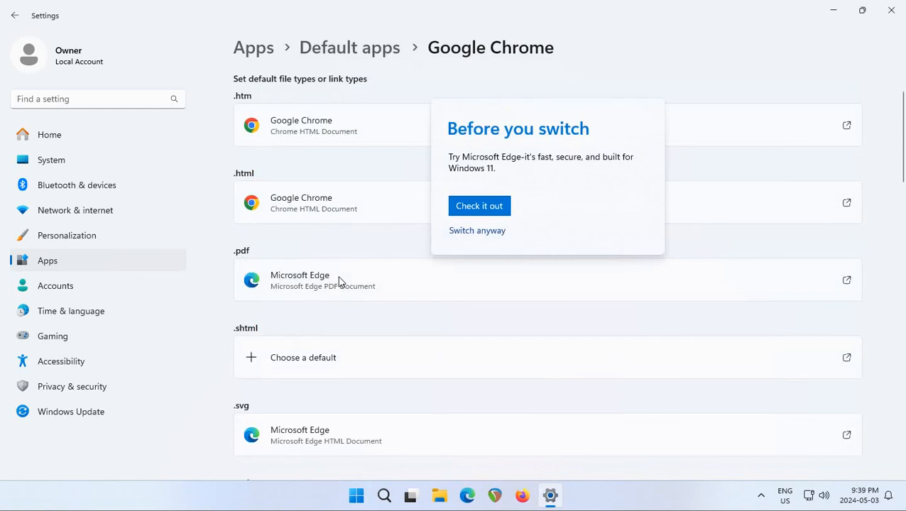
mouse_move(420, 260)
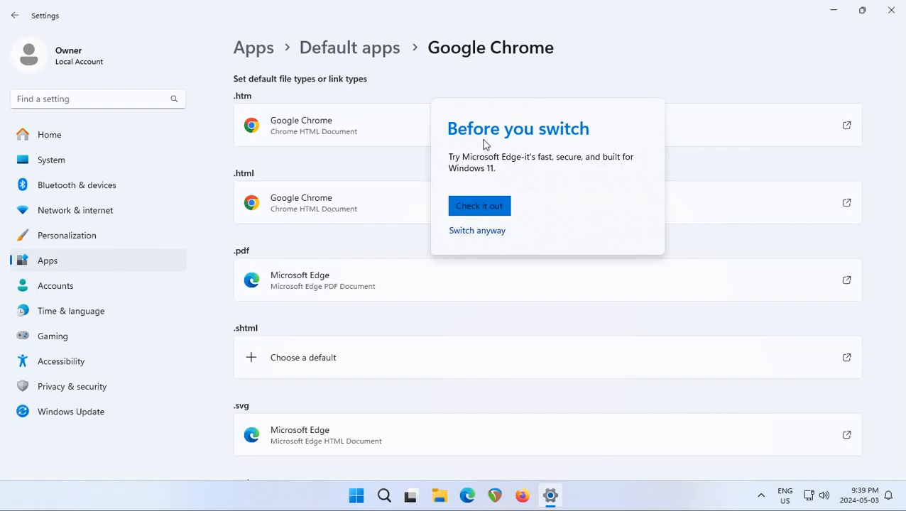
left_click(477, 230)
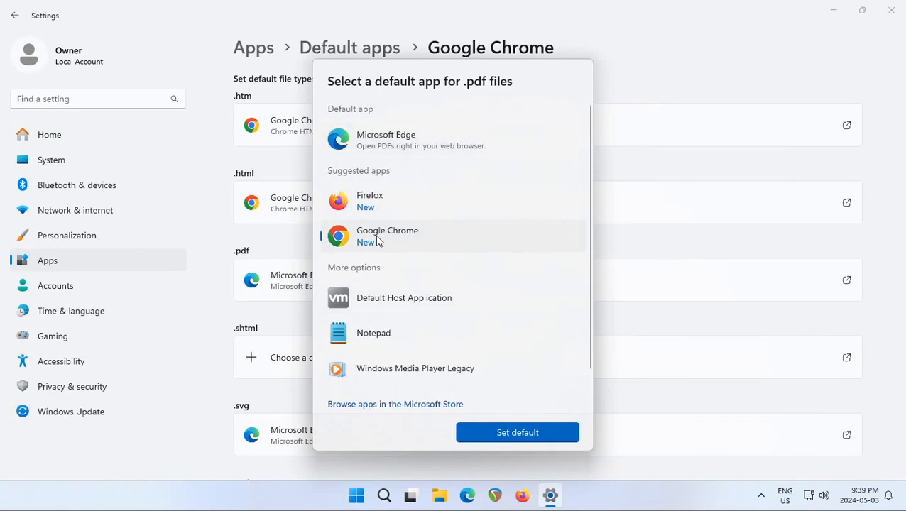
left_click(518, 433)
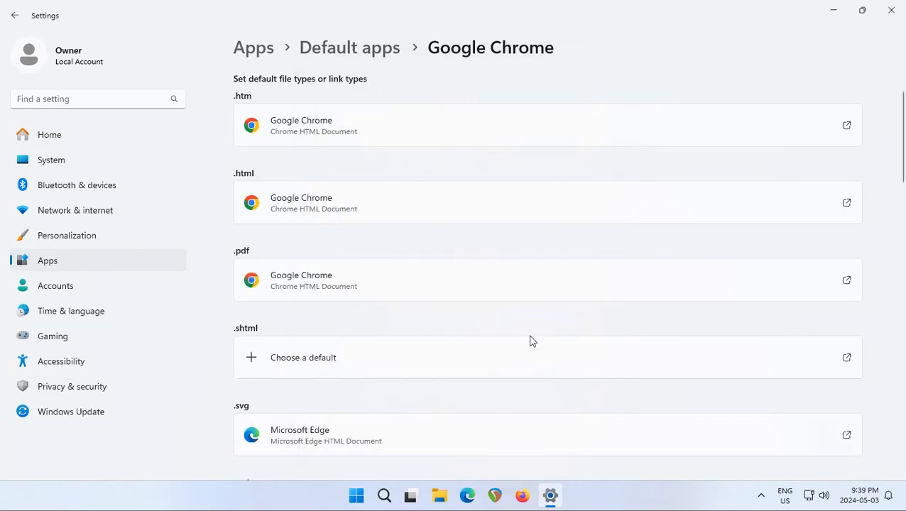
left_click(303, 357)
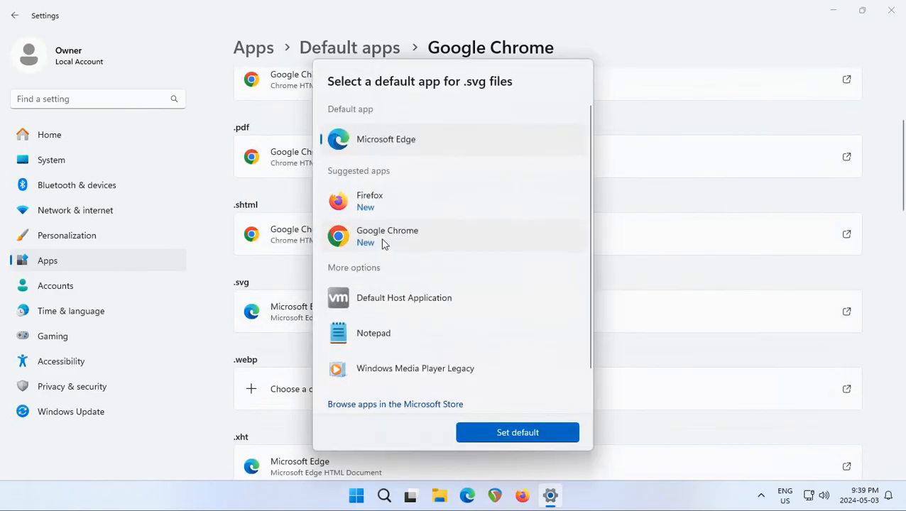
left_click(518, 432)
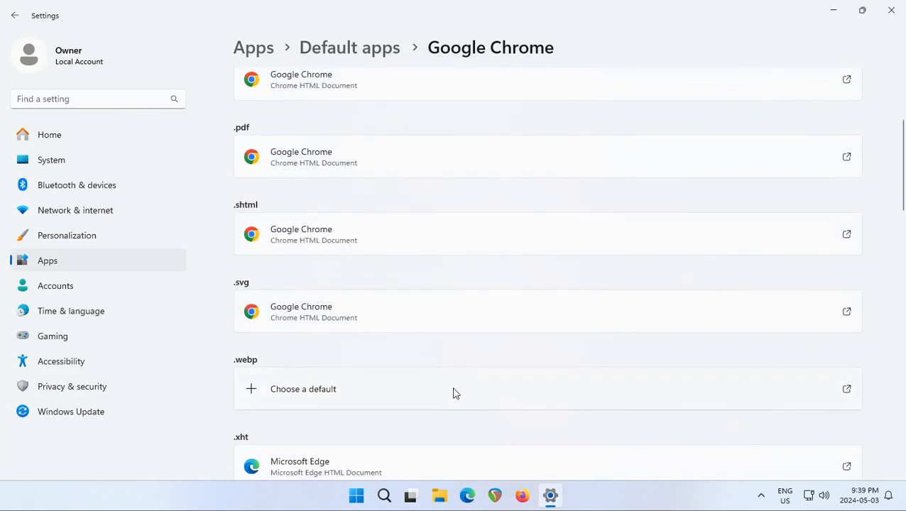
left_click(304, 388)
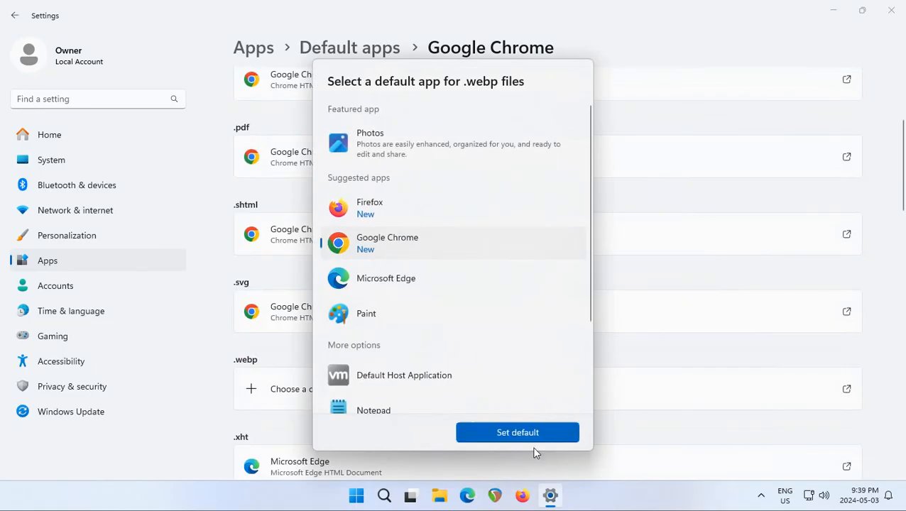
left_click(518, 433)
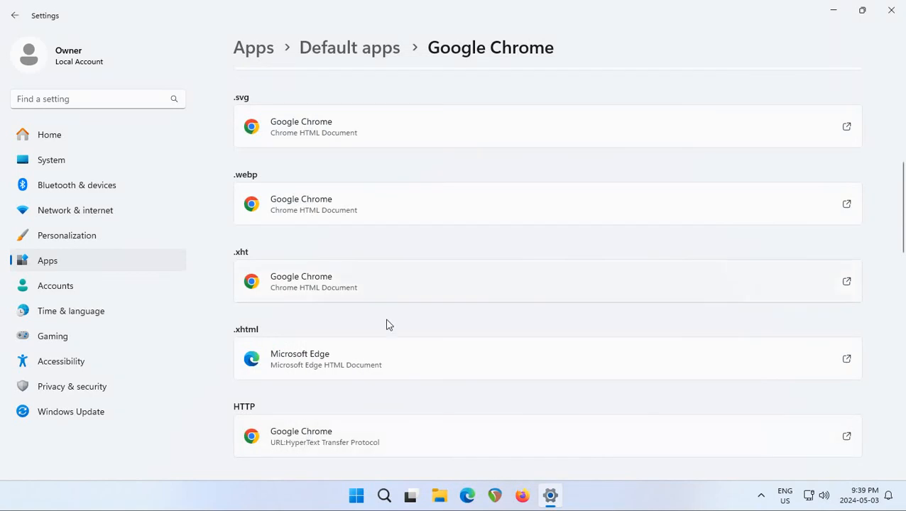
- Open the .xhtml app choices, scroll through the link types, and close Settings
left_click(326, 359)
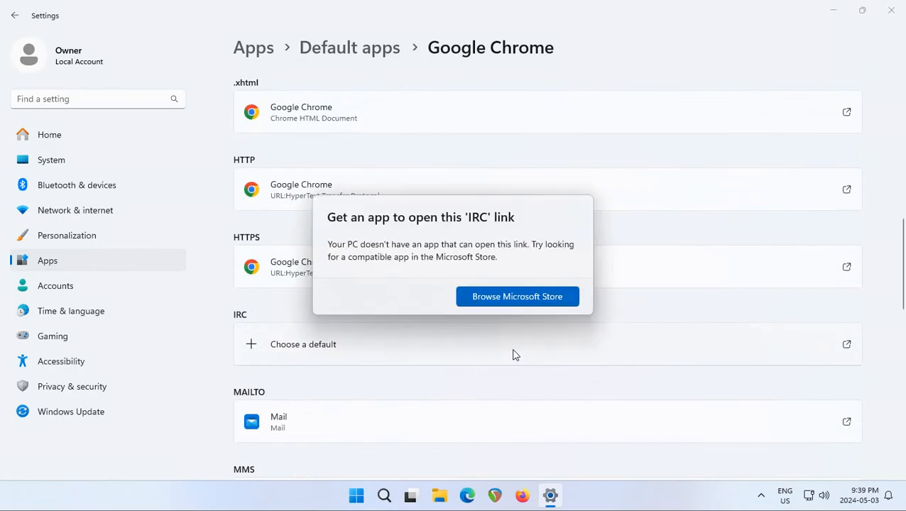
mouse_move(667, 315)
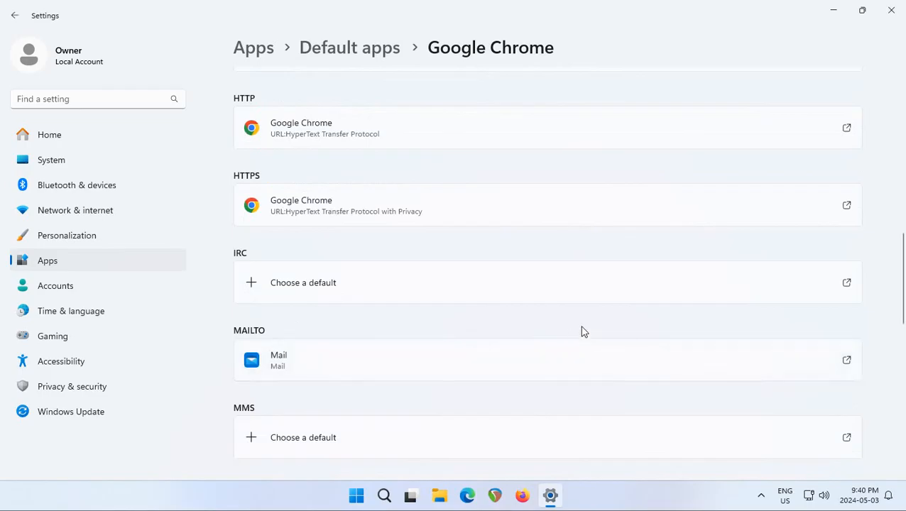
scroll("down", 3)
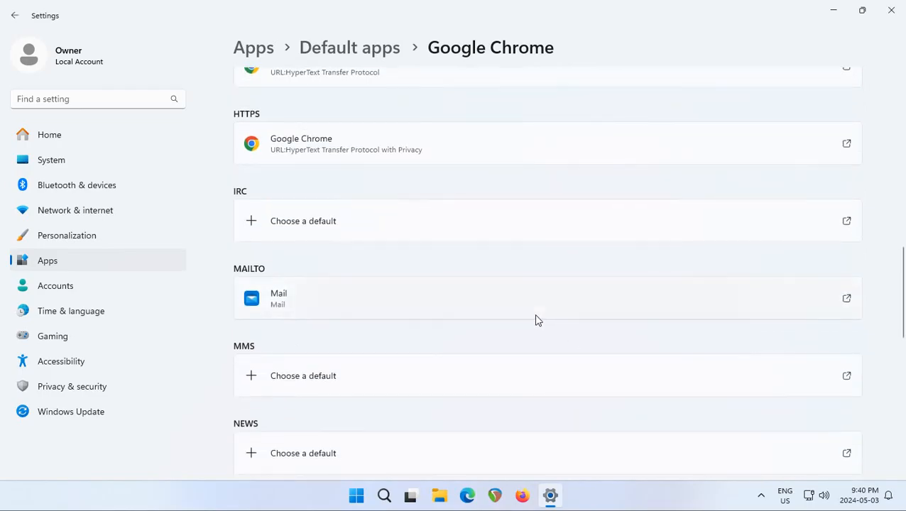
mouse_move(301, 305)
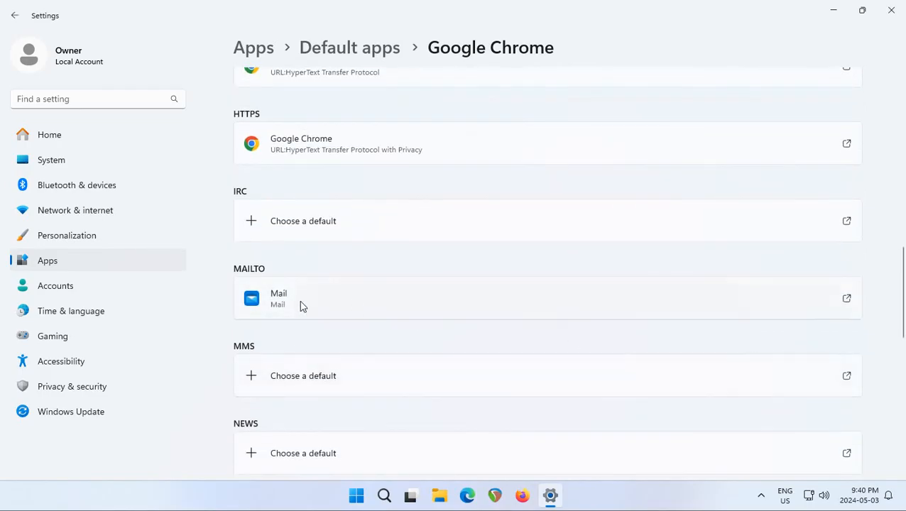
mouse_move(279, 307)
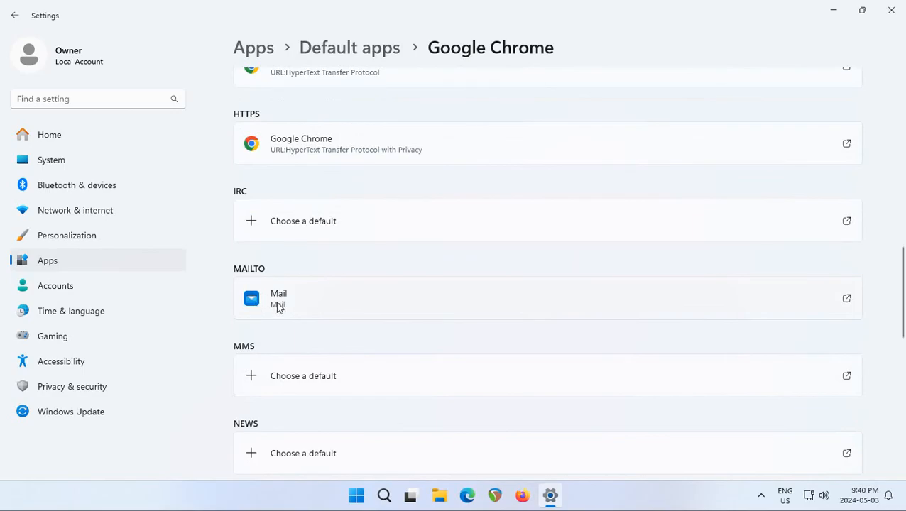
mouse_move(261, 306)
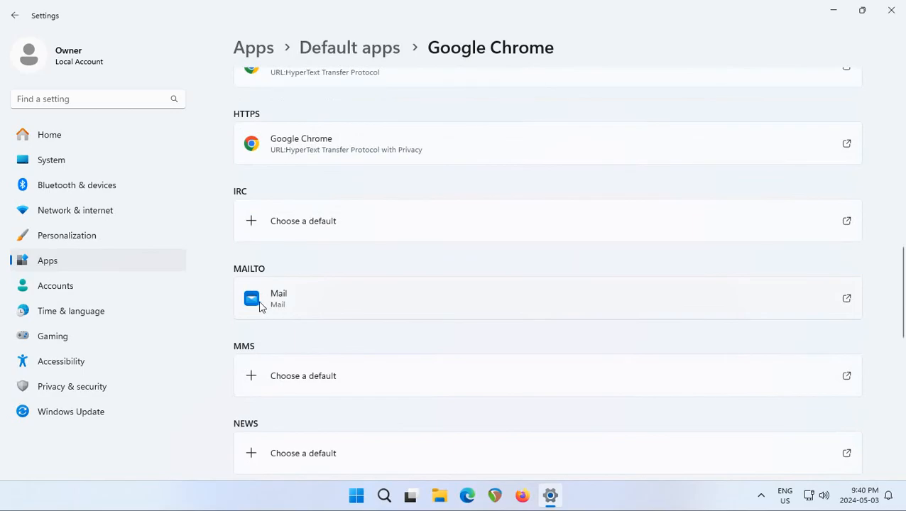
mouse_move(289, 307)
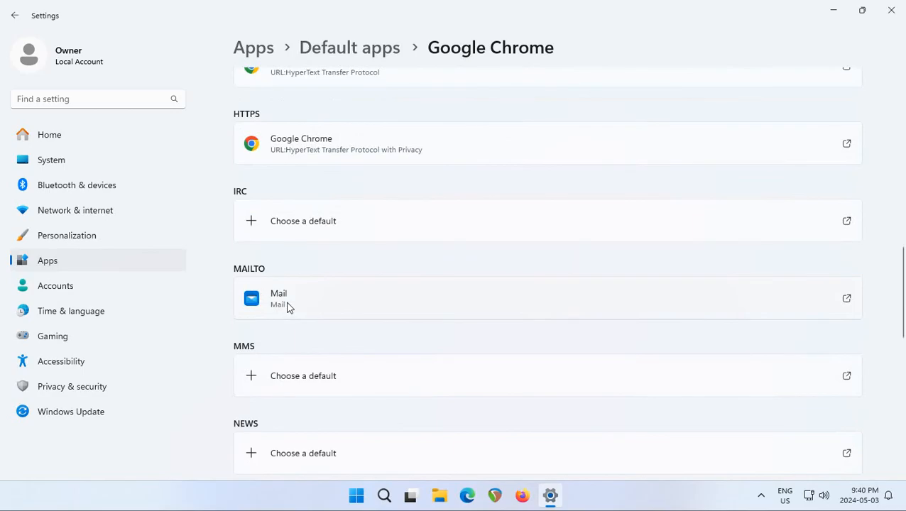
scroll("down", 3)
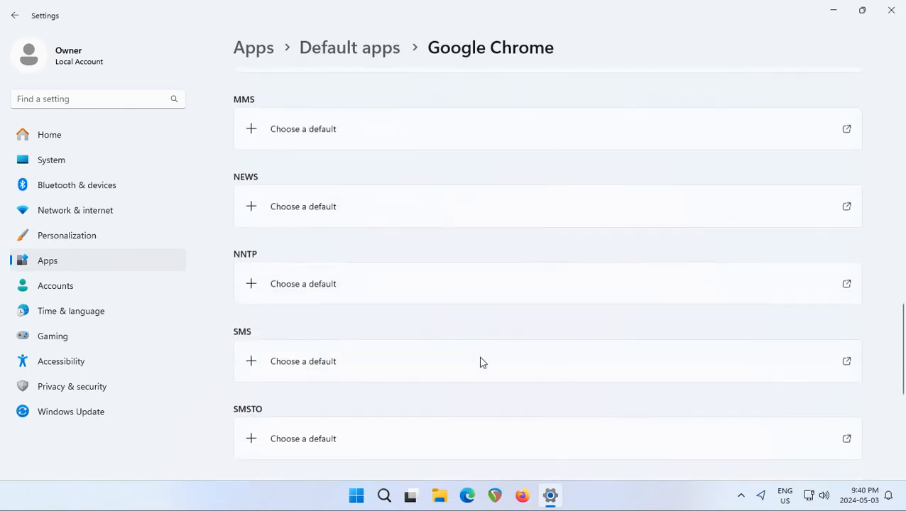
scroll("down", 3)
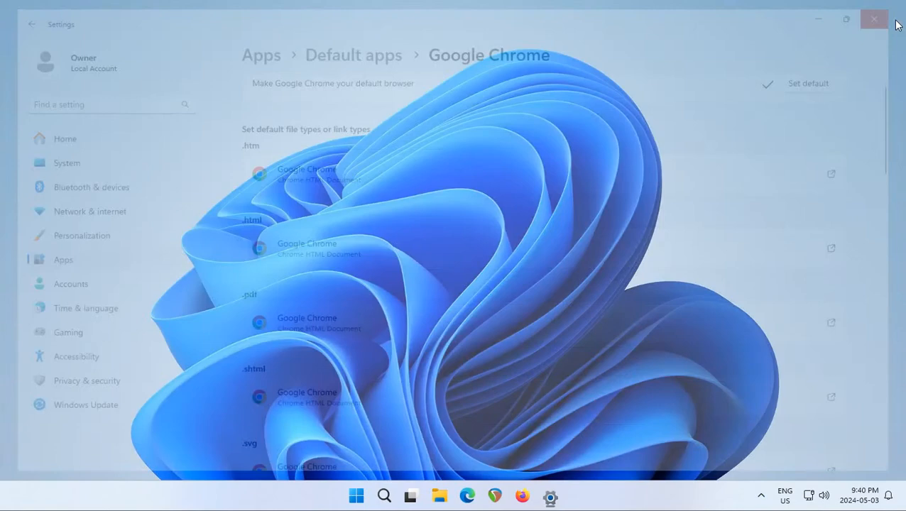
- Close Settings, then pin Google Chrome from Start's Recommended list to Start and the taskbar
left_click(875, 19)
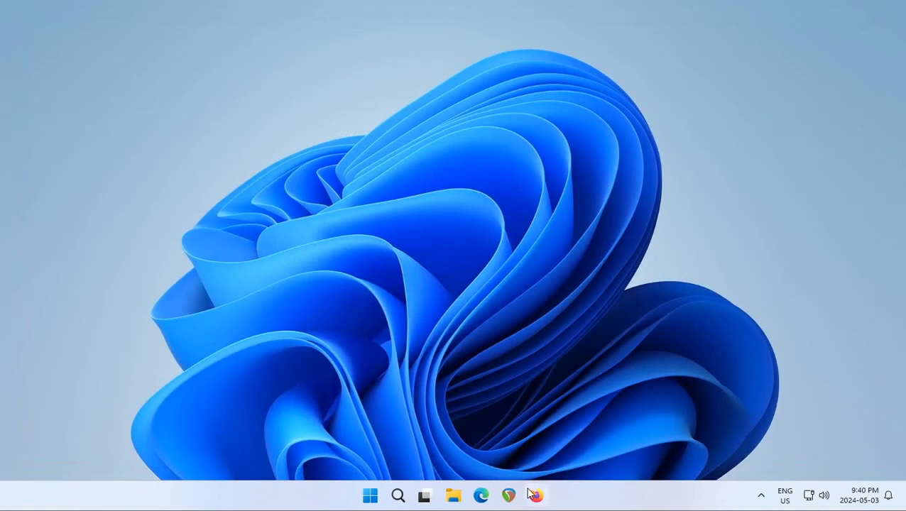
left_click(370, 495)
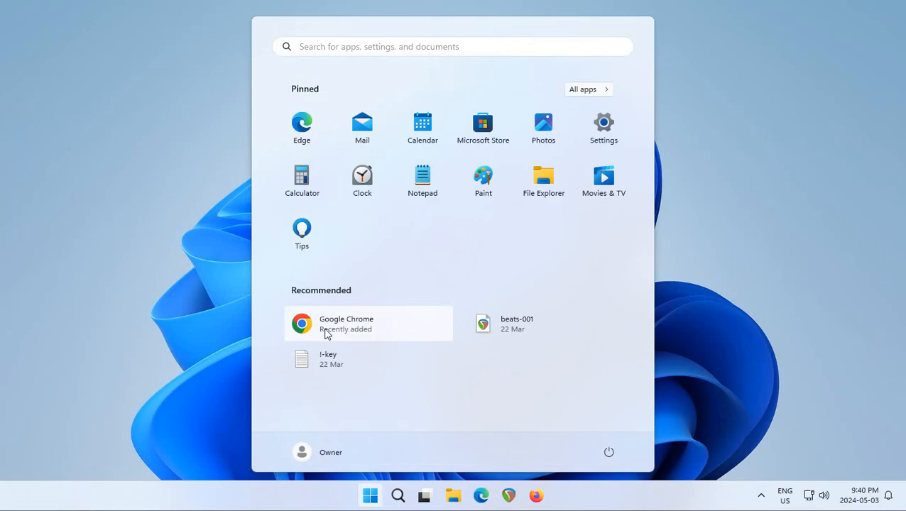
right_click(347, 324)
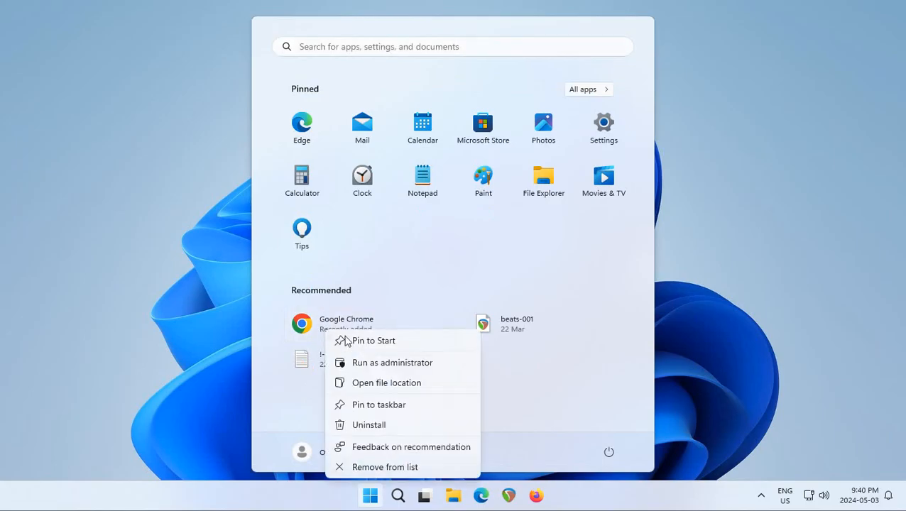
left_click(374, 341)
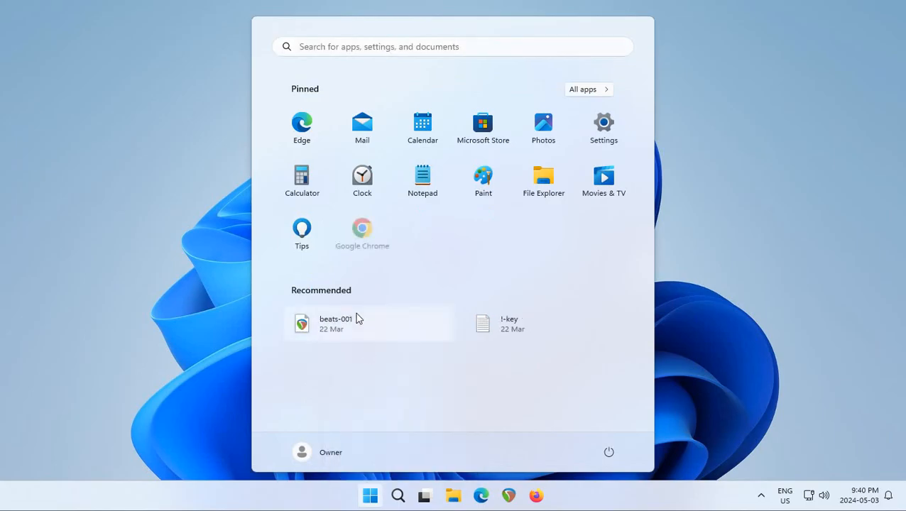
right_click(363, 228)
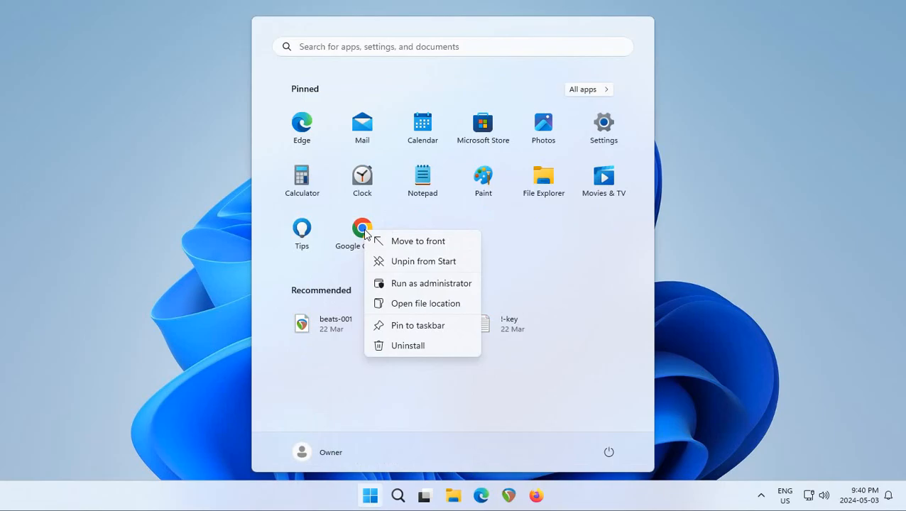
mouse_move(409, 332)
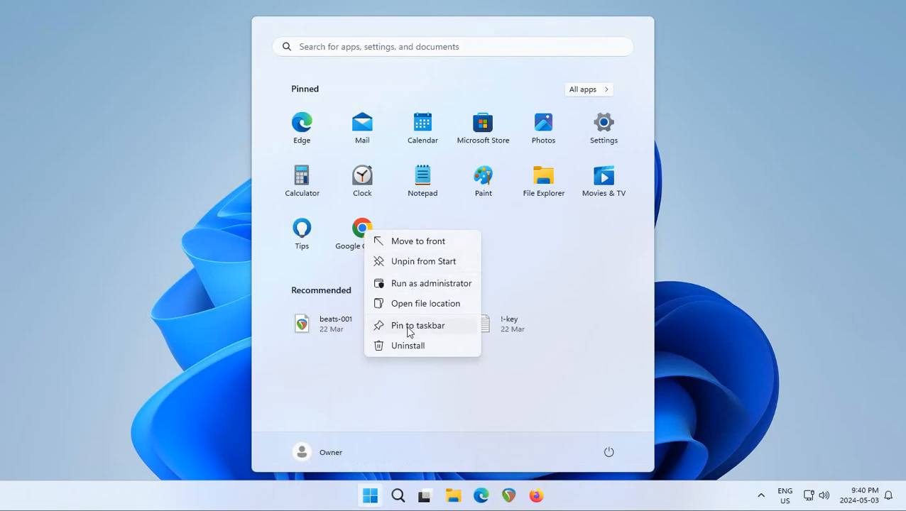
left_click(417, 325)
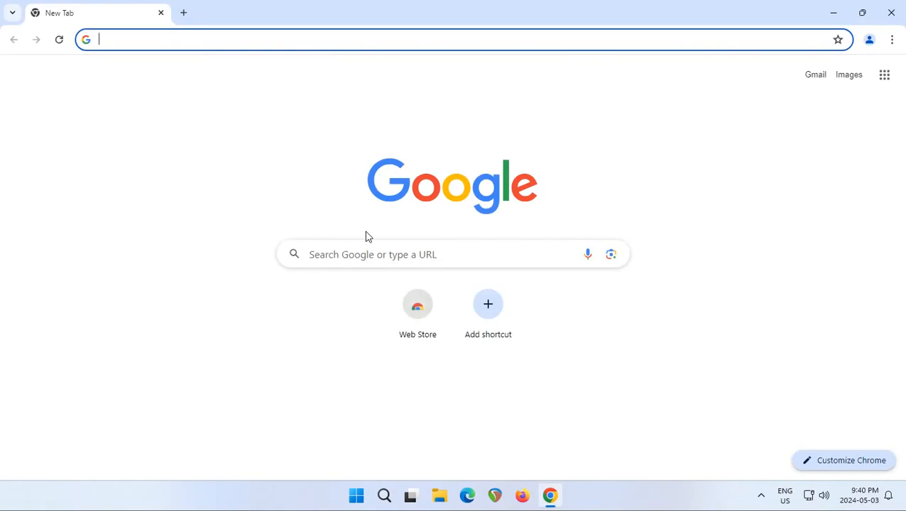
mouse_move(475, 119)
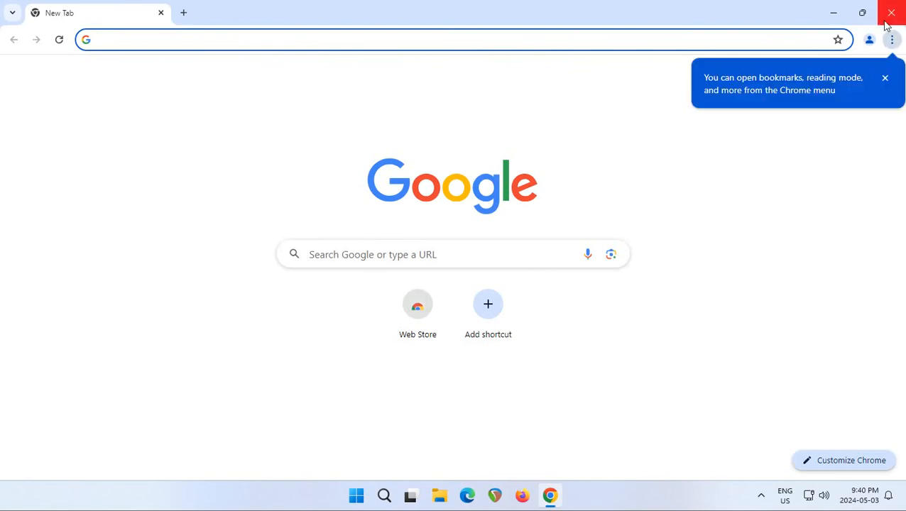
mouse_move(892, 13)
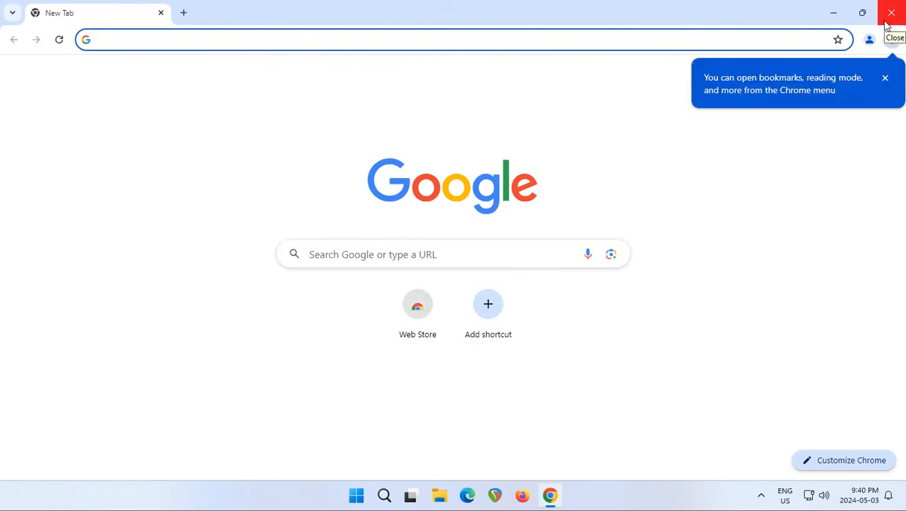